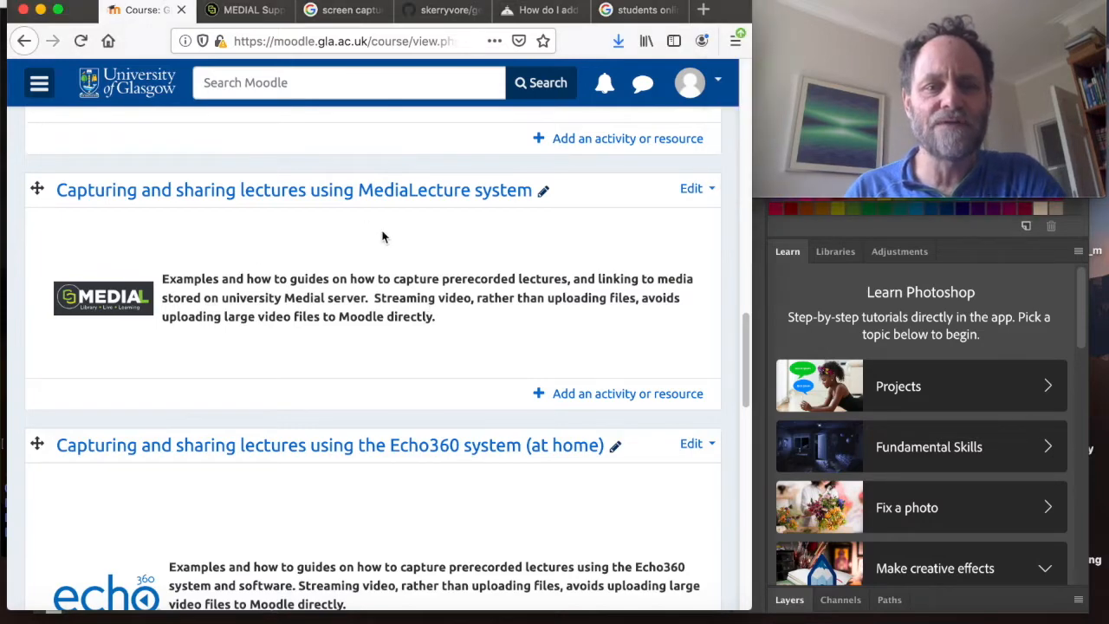
mouse_move(323, 225)
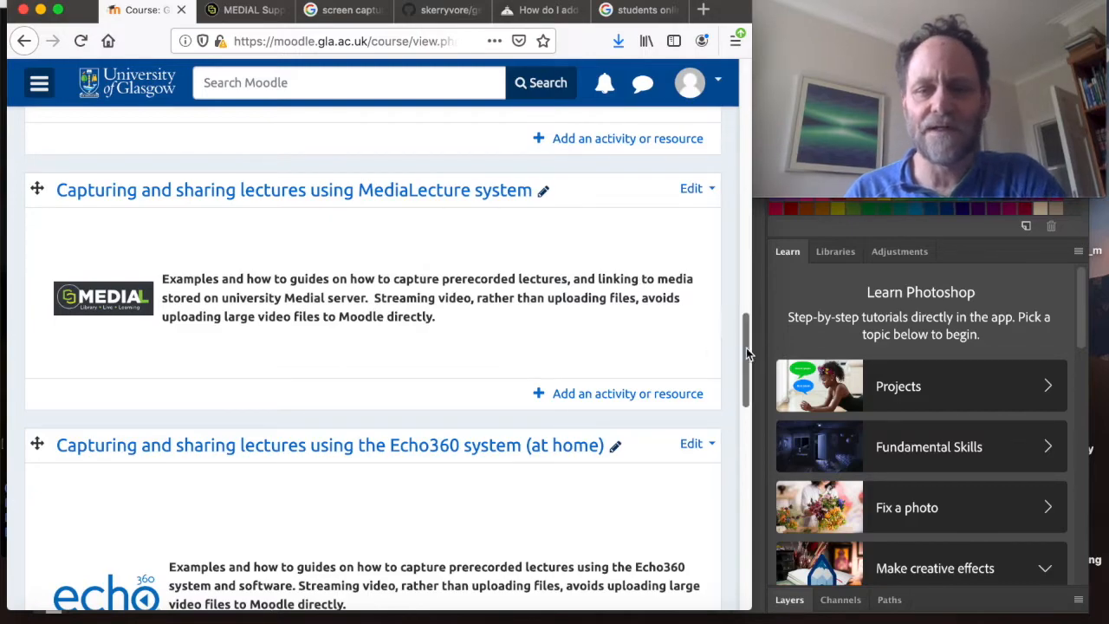
Step: Add a new activity to the MediaLecture section, choosing MEDIAL from the activity list
scroll(up, 3)
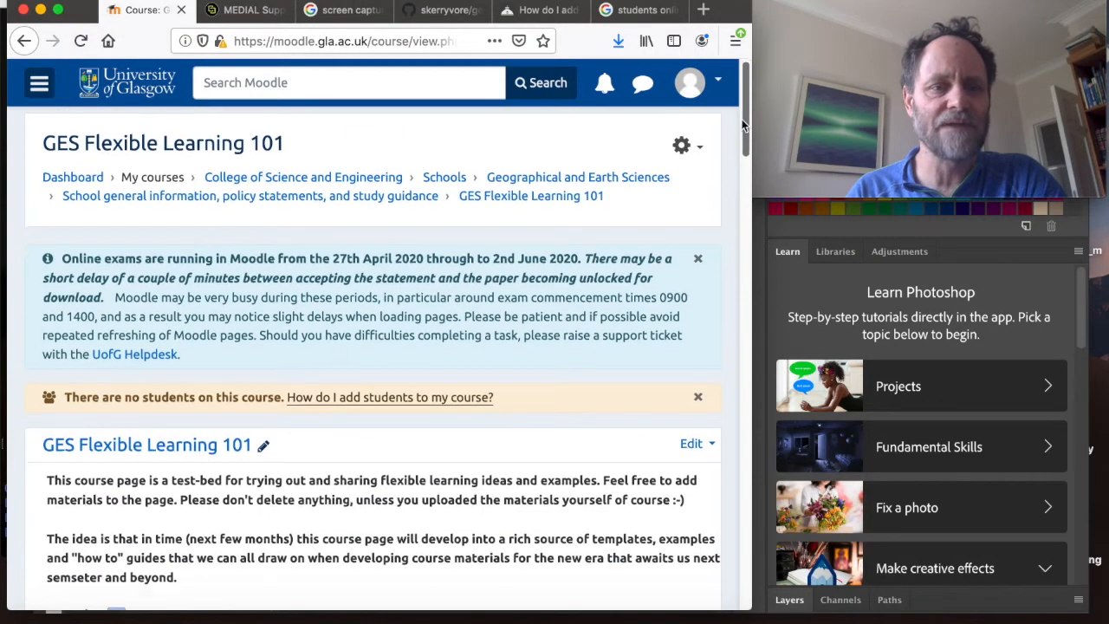
scroll(down, 3)
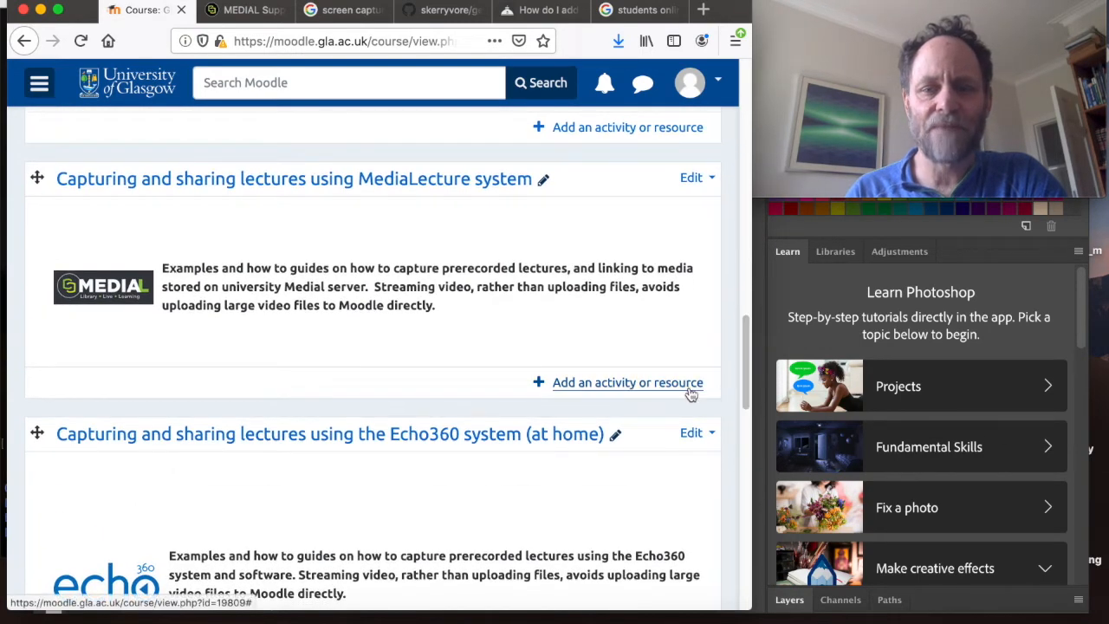
click(627, 383)
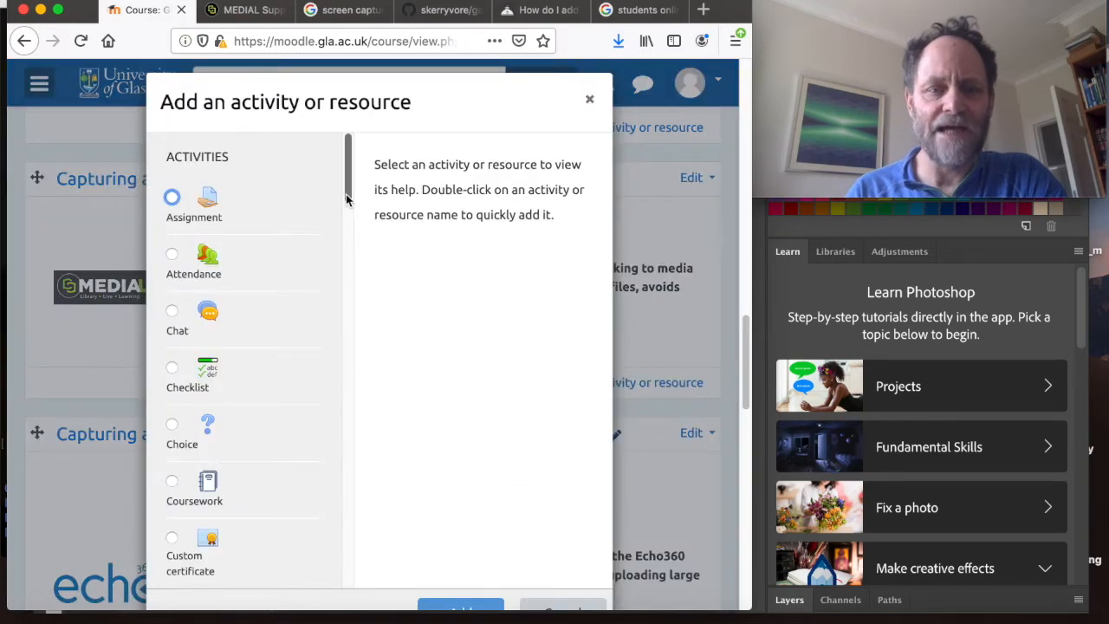
scroll(down, 3)
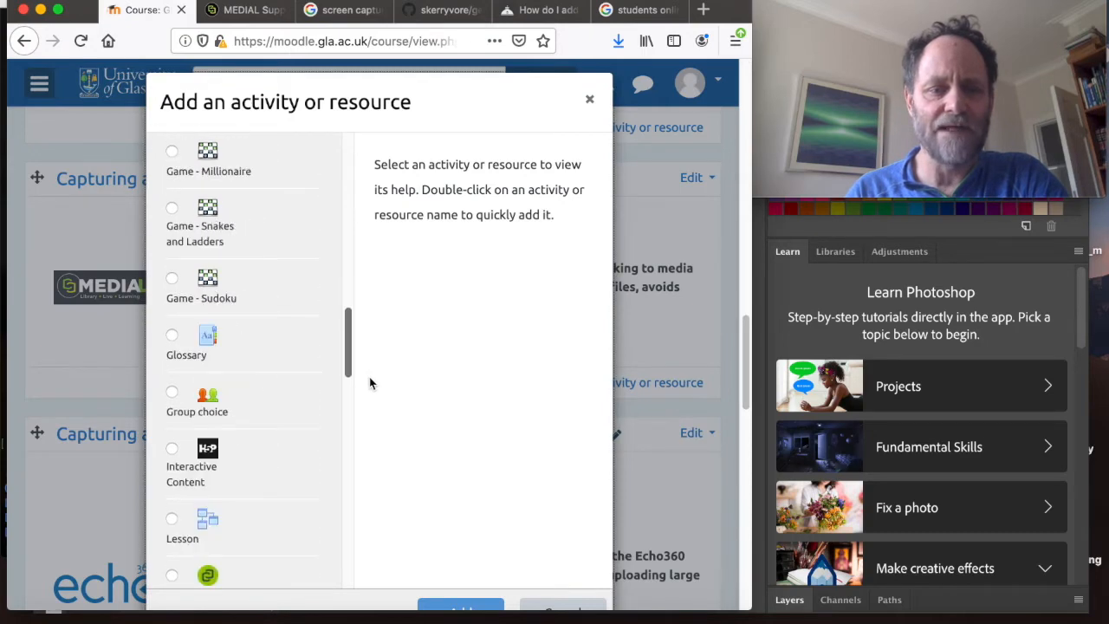
scroll(down, 3)
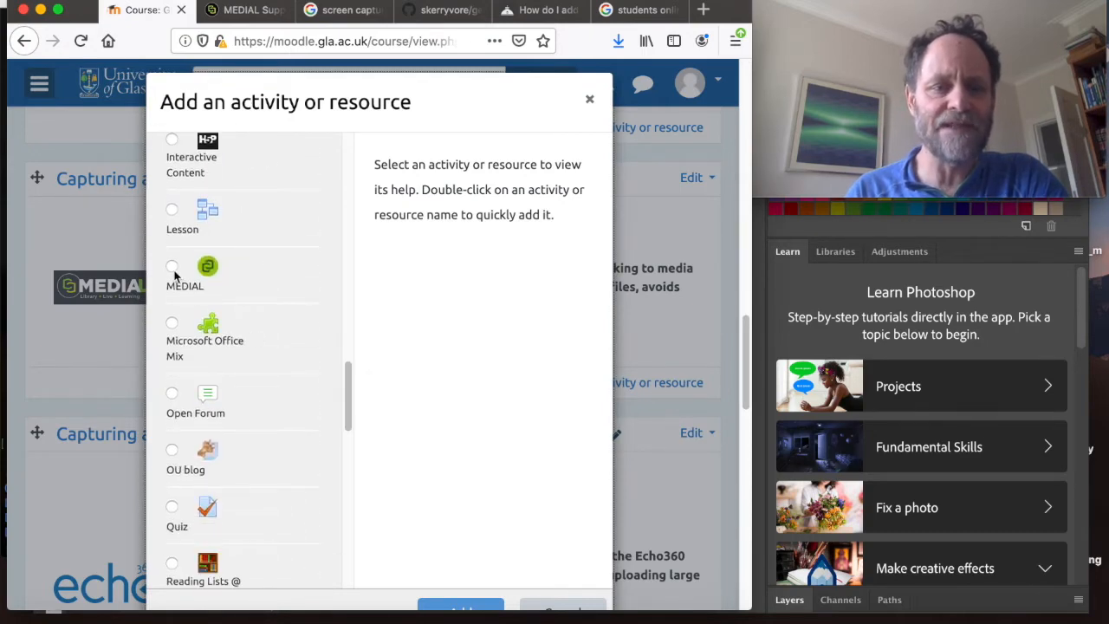
click(171, 267)
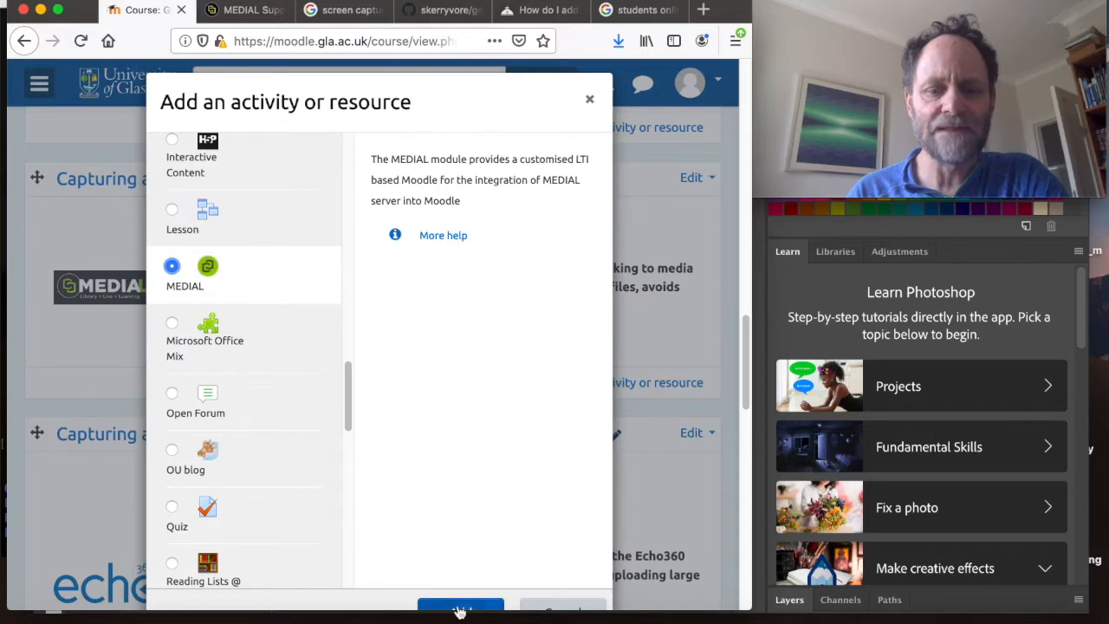
click(461, 607)
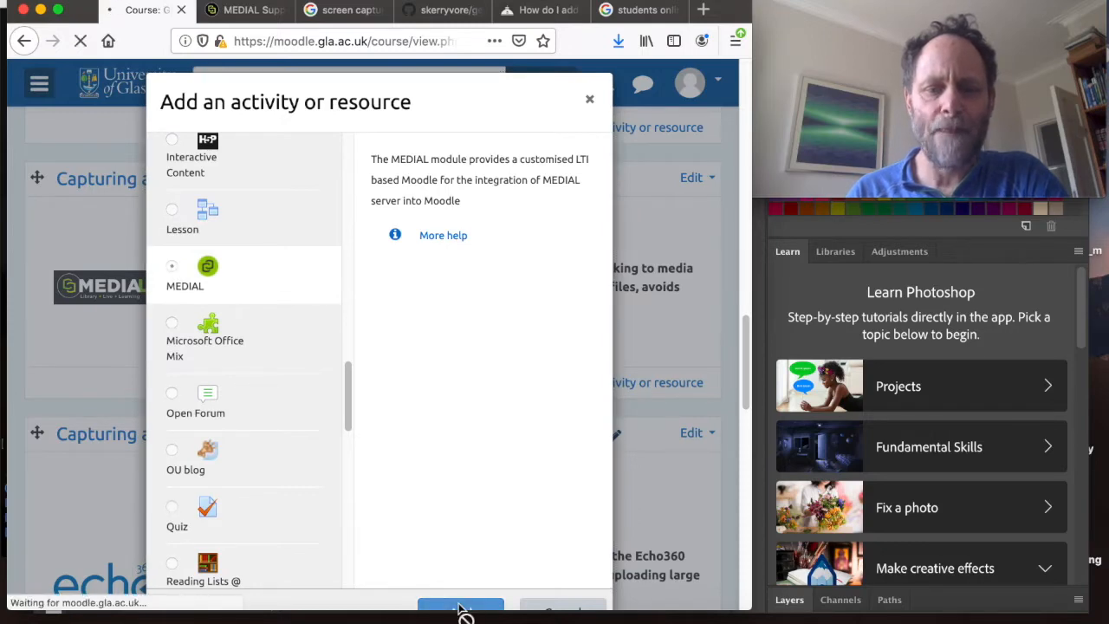
Step: Name the activity 'Screen capture using Medial...' and move down to the media-attachment part of the form
click(461, 607)
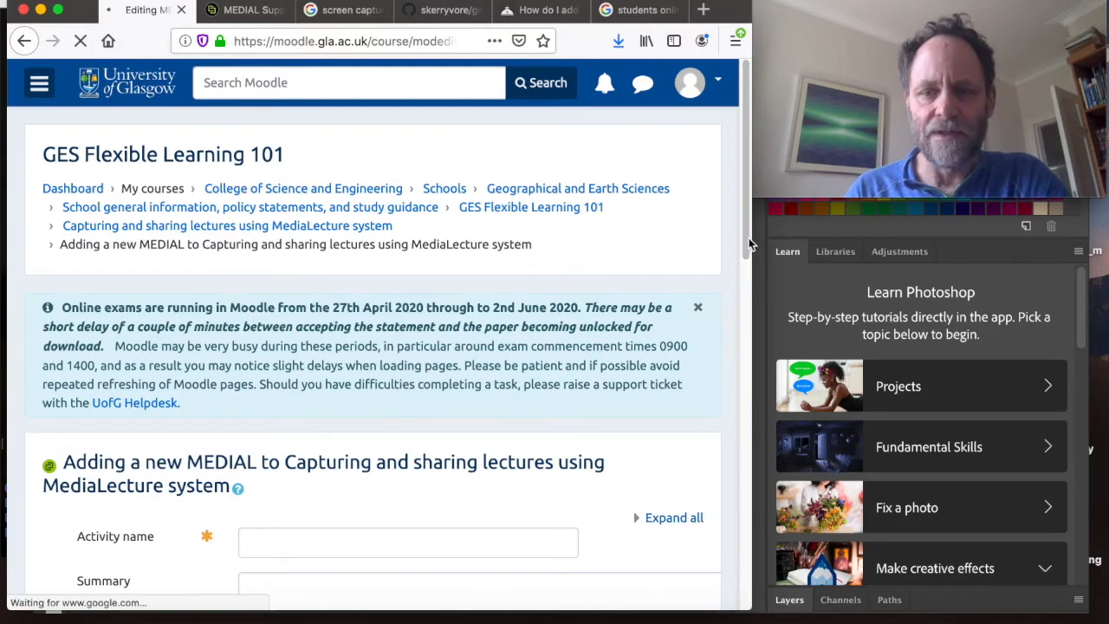
scroll(down, 3)
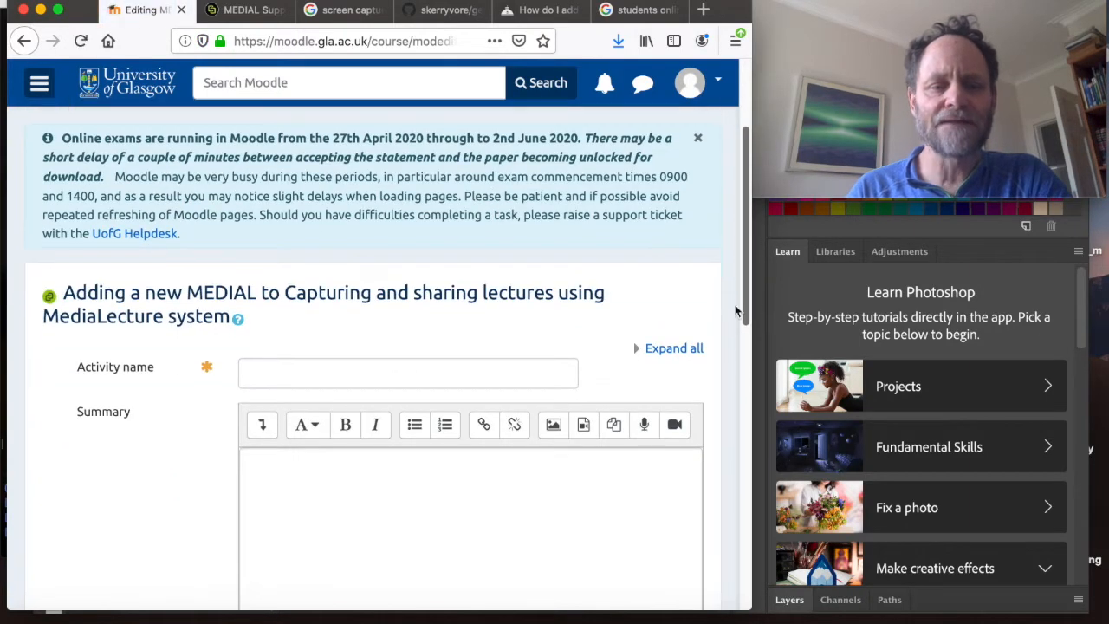
click(407, 372)
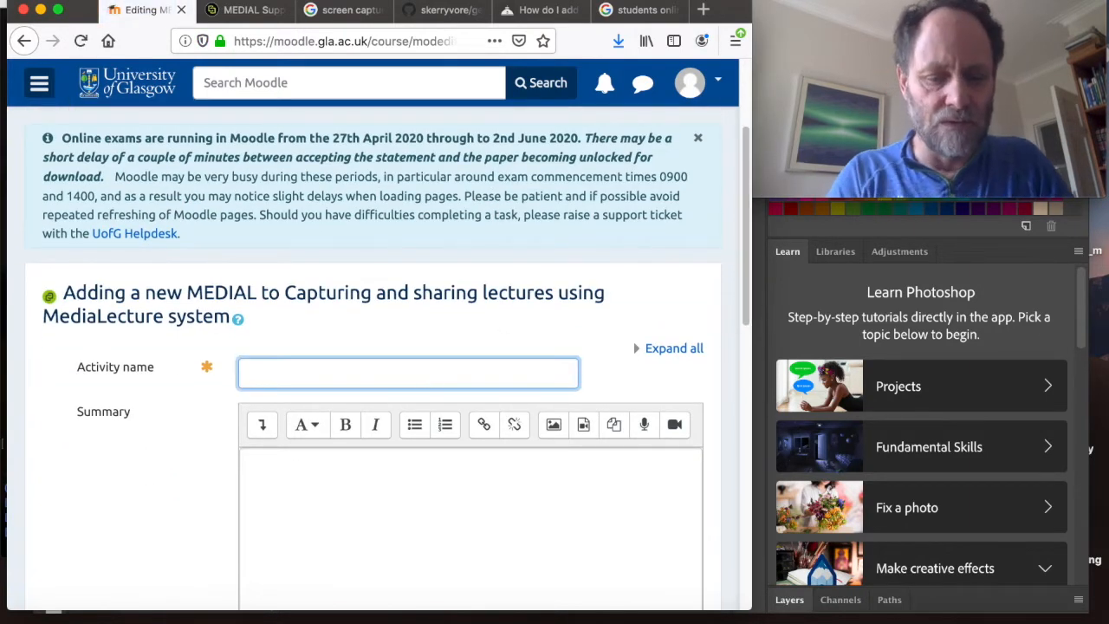
text(Screen cap)
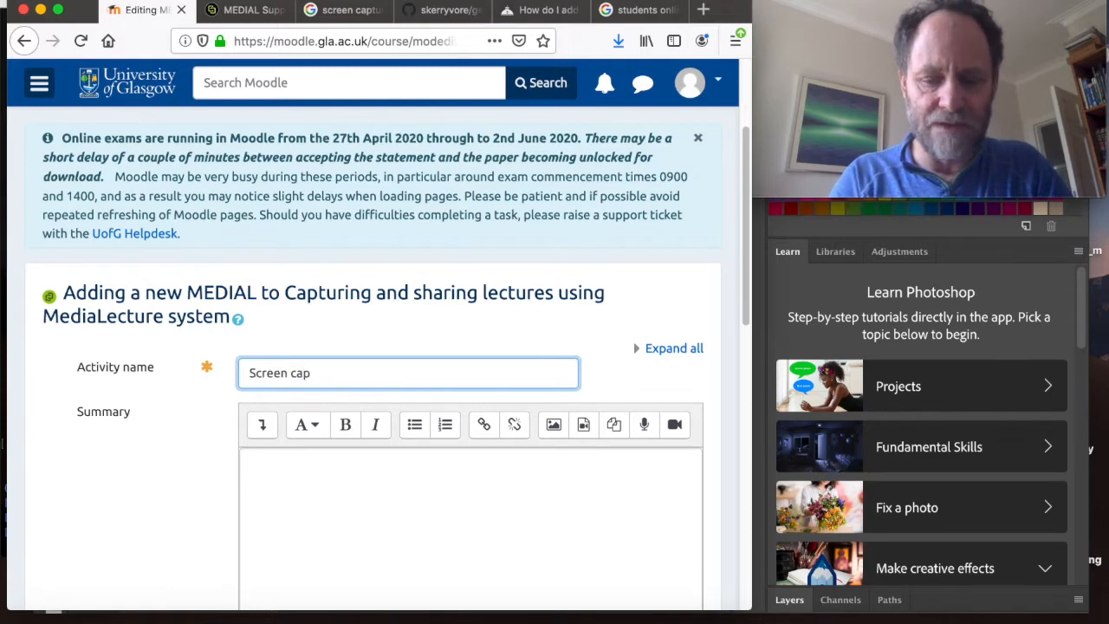
text(ture us)
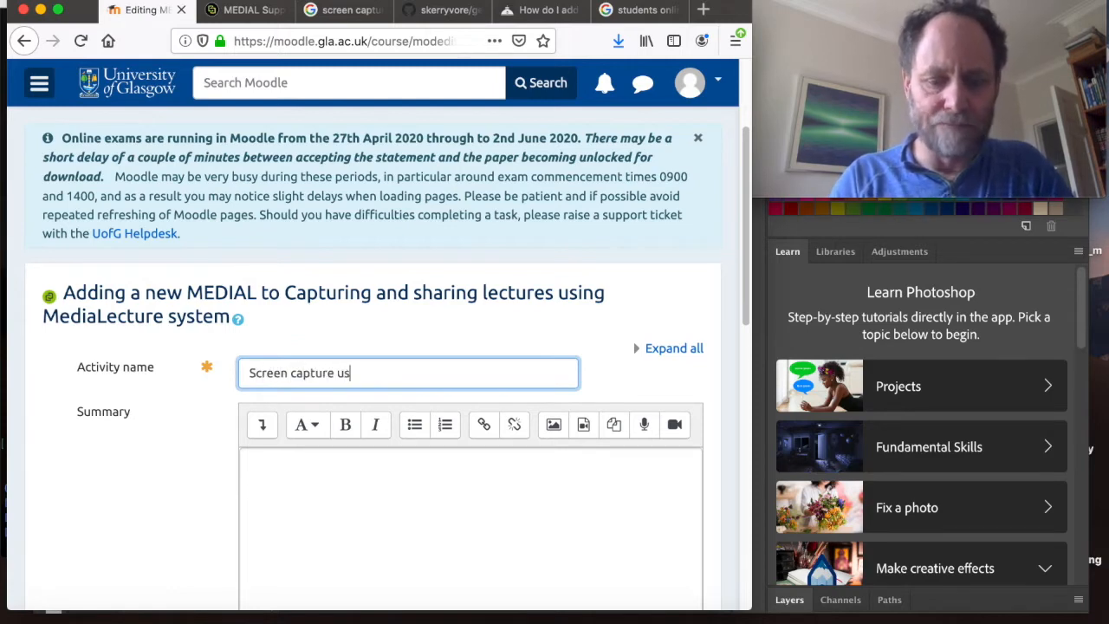
text(ing Medial)
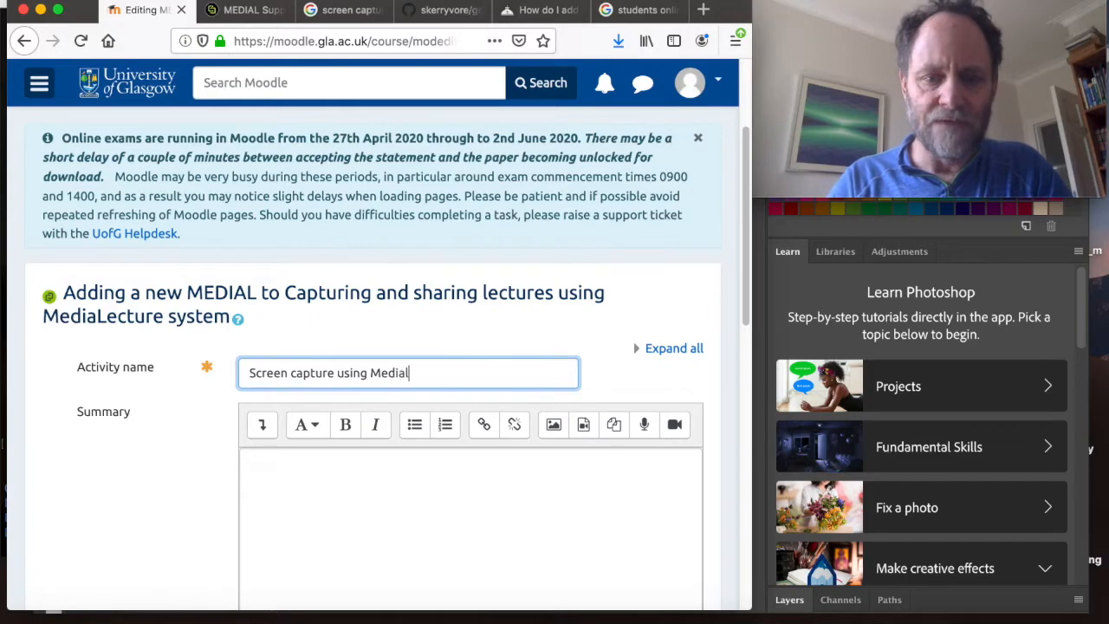
text(...)
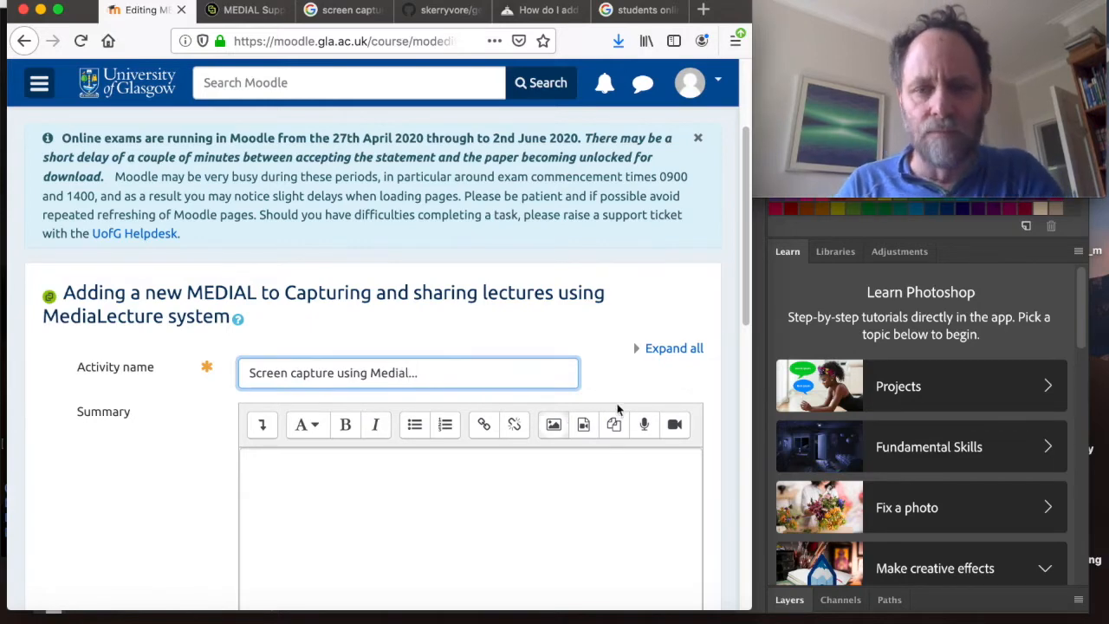
scroll(down, 3)
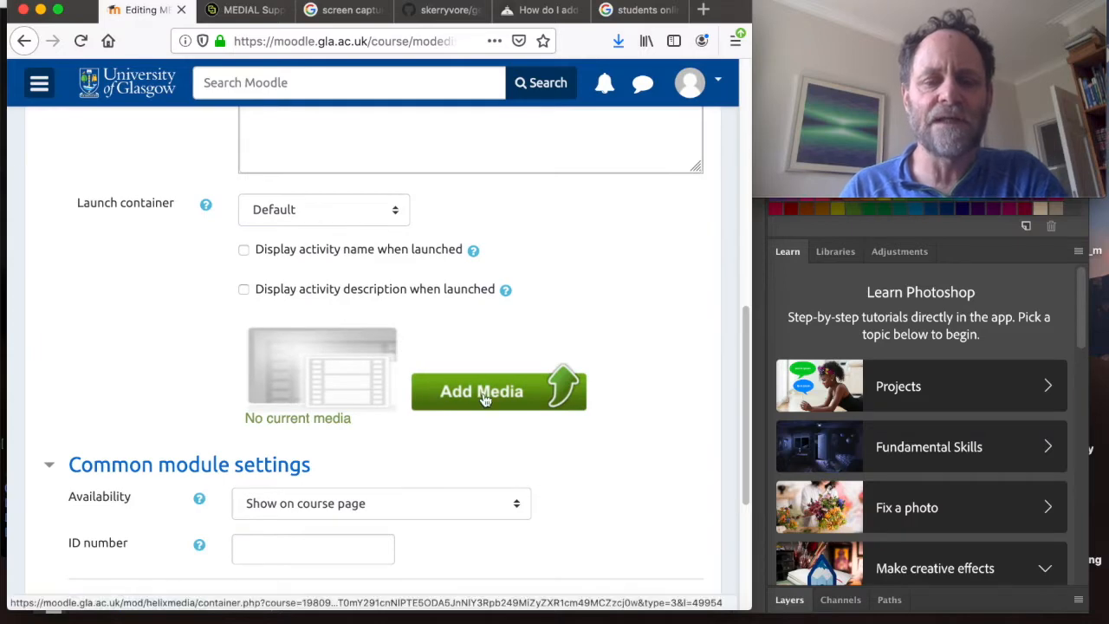
Step: Open the Add Media chooser offering upload, webcam, search, record screen and analytics
click(482, 392)
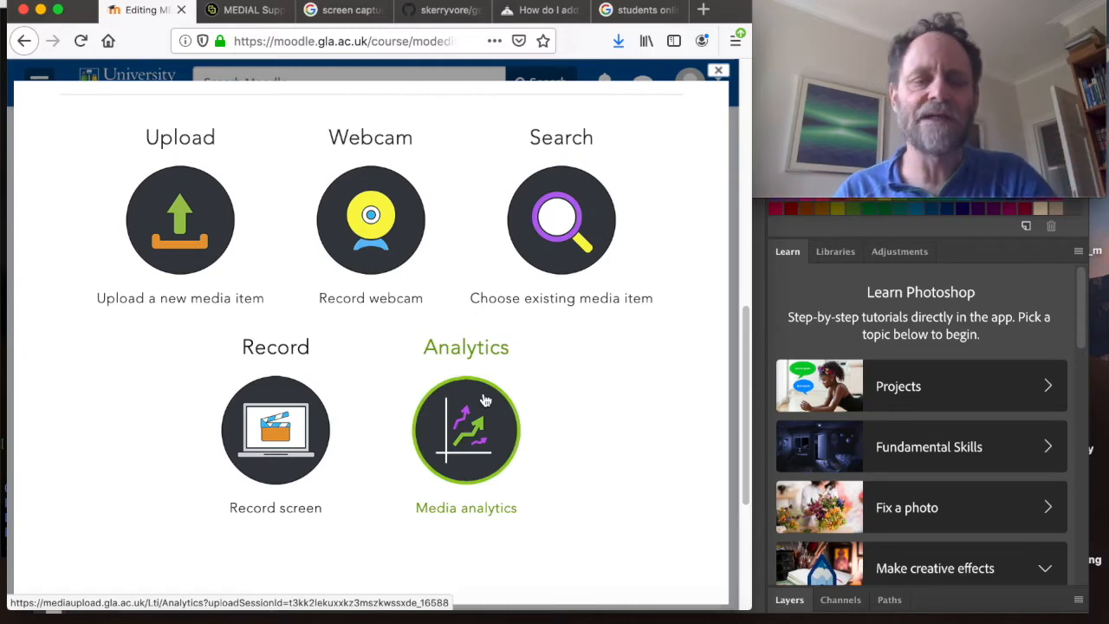
mouse_move(385, 368)
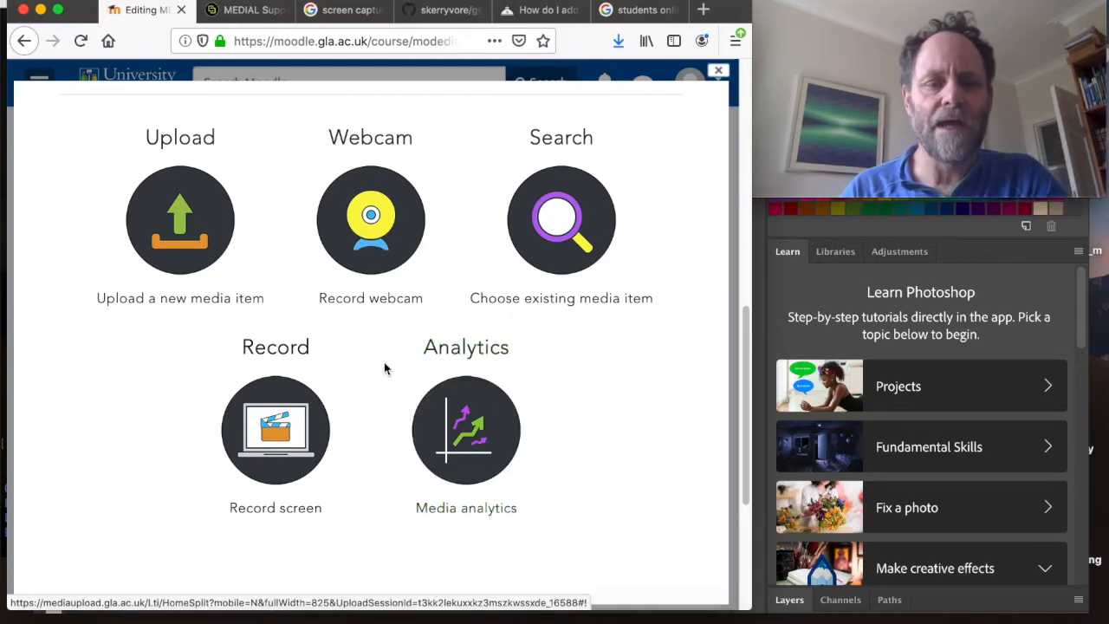
mouse_move(371, 218)
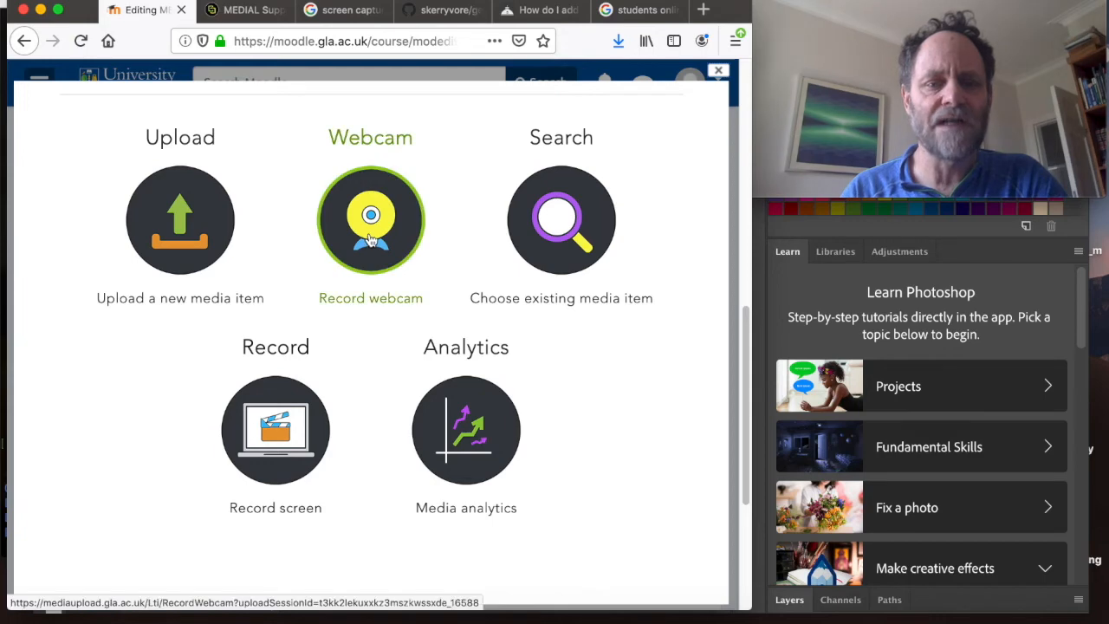
mouse_move(541, 359)
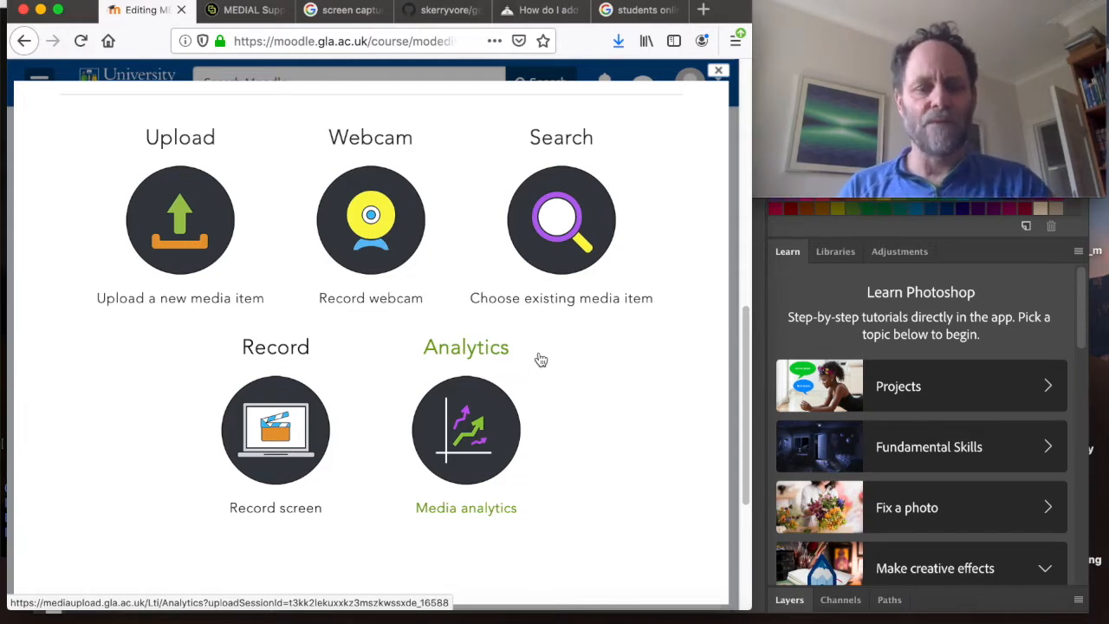
mouse_move(276, 429)
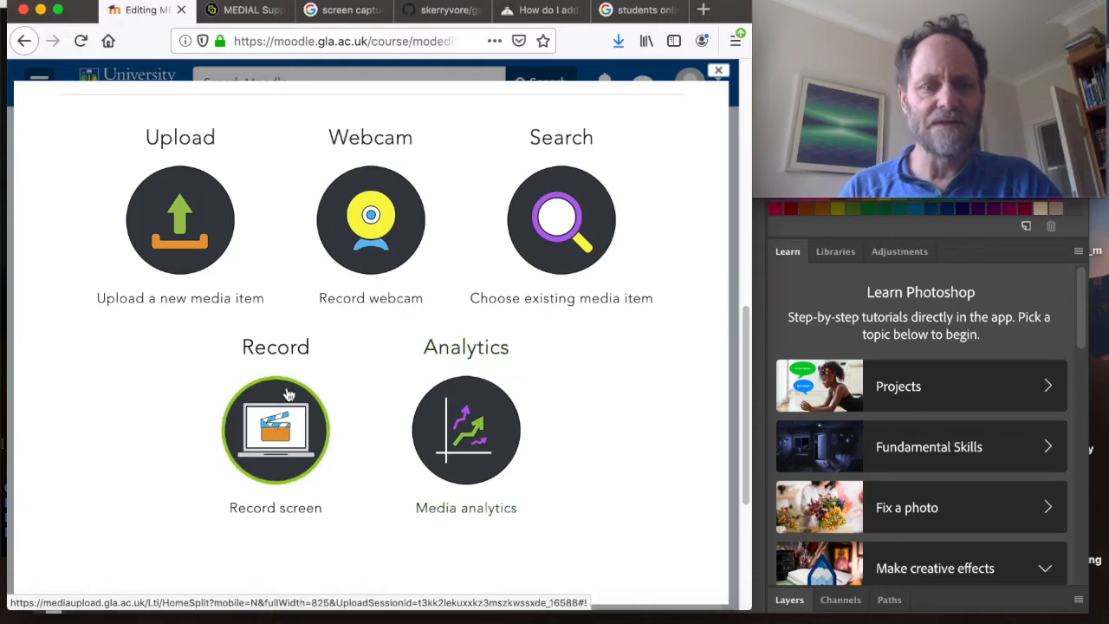
mouse_move(293, 437)
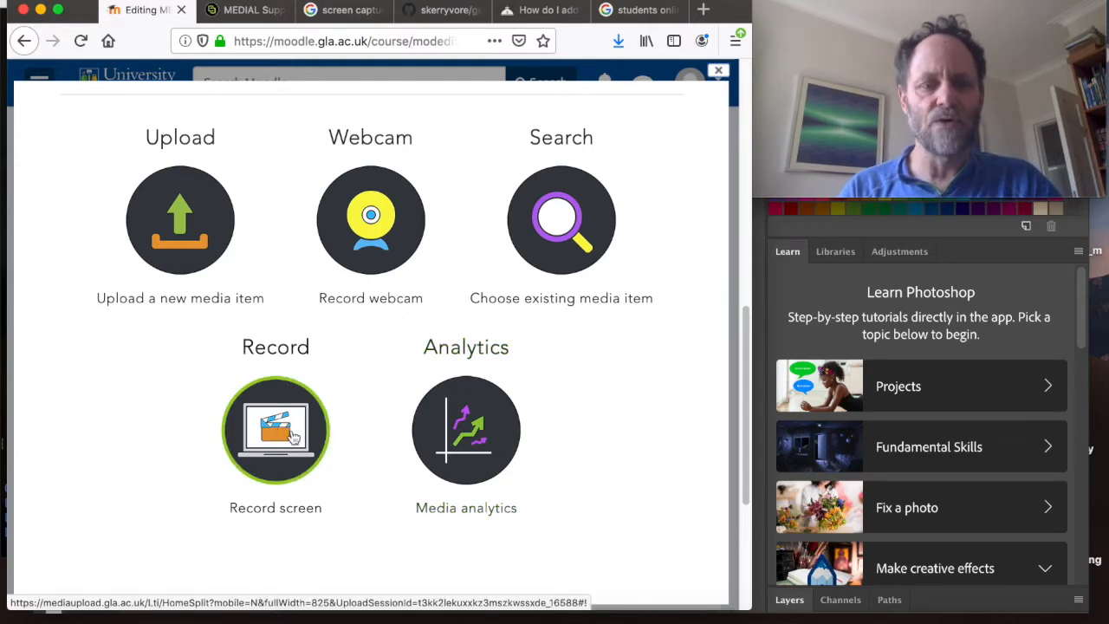
Step: Choose Record screen so the recording is handed off to the MEDIALecture app
click(276, 430)
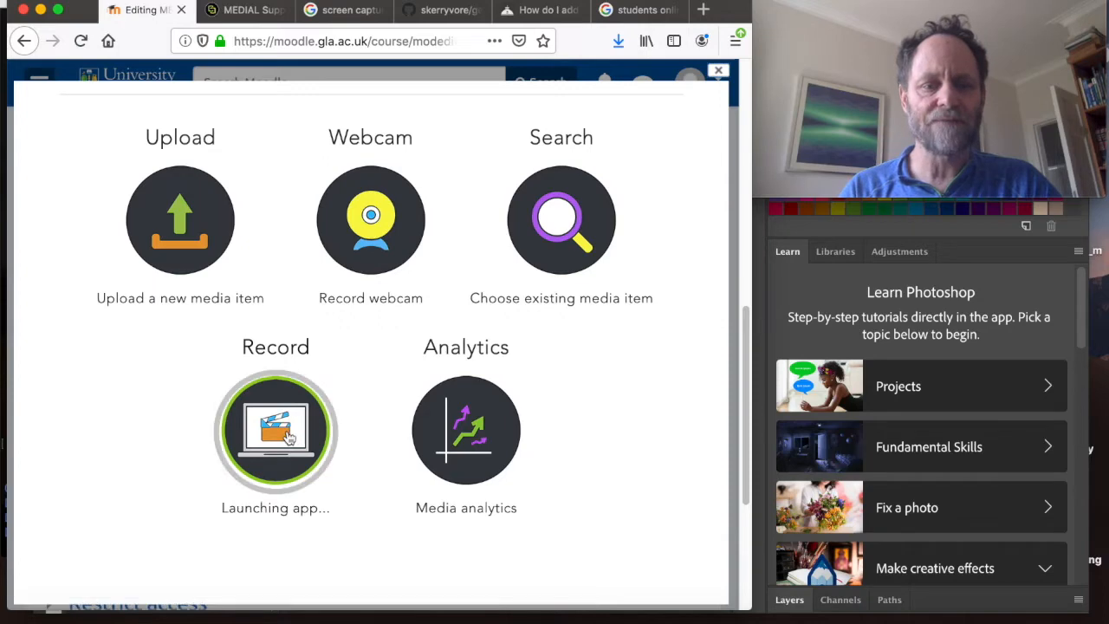
click(276, 430)
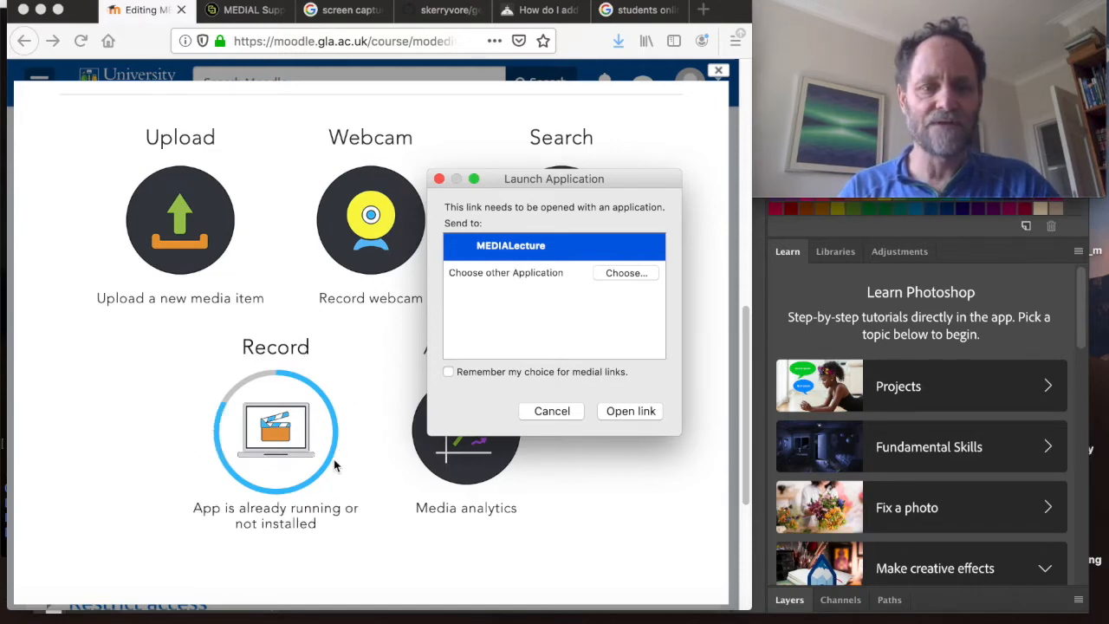
mouse_move(314, 391)
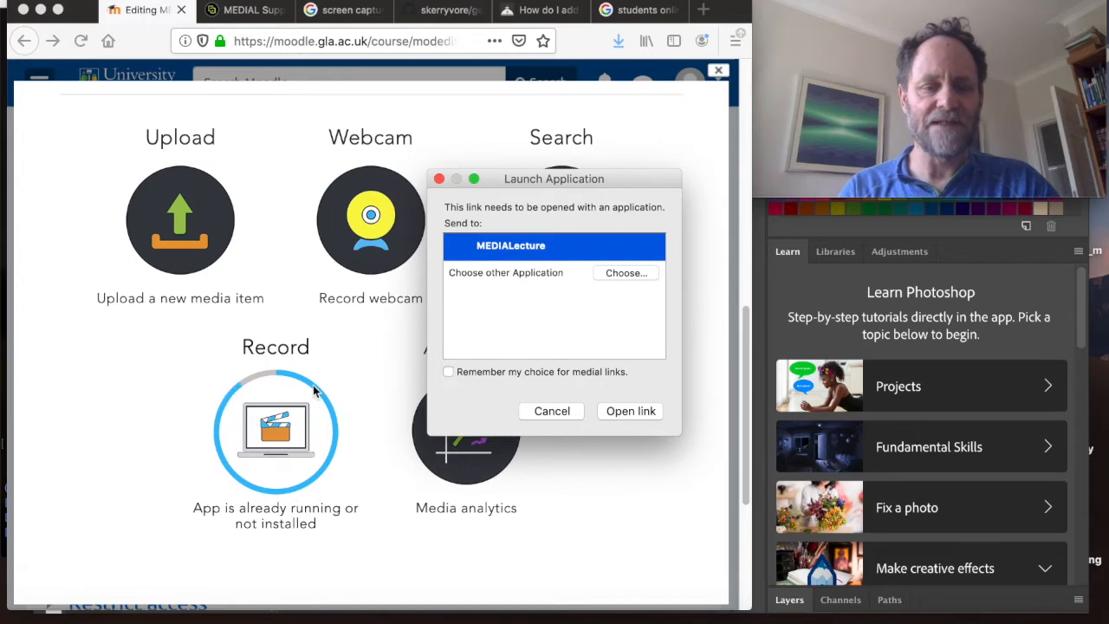
mouse_move(402, 523)
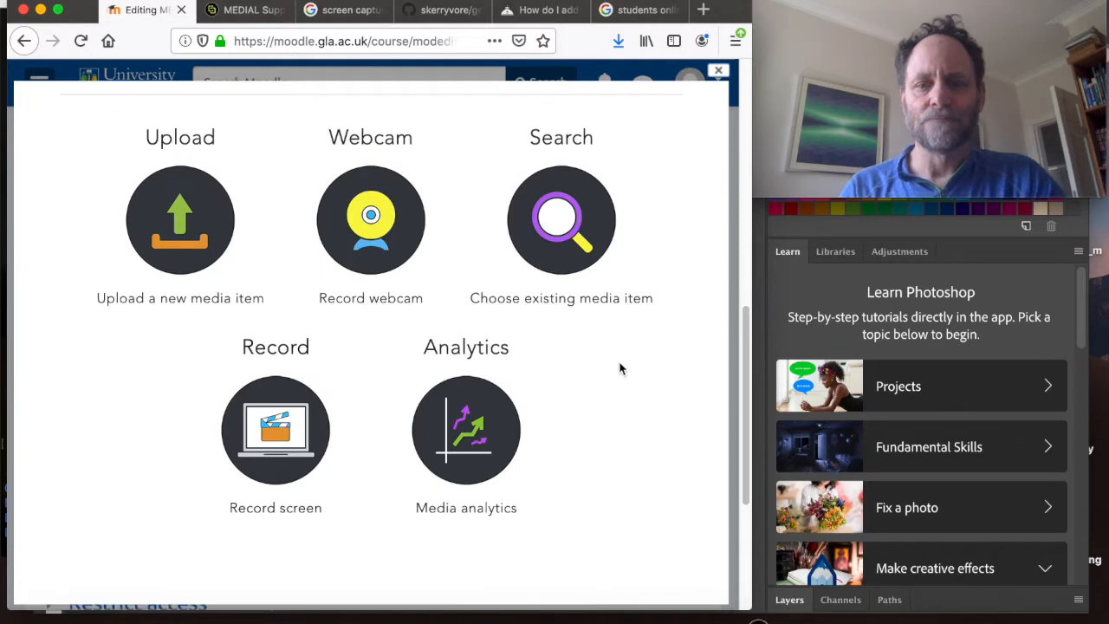
mouse_move(658, 348)
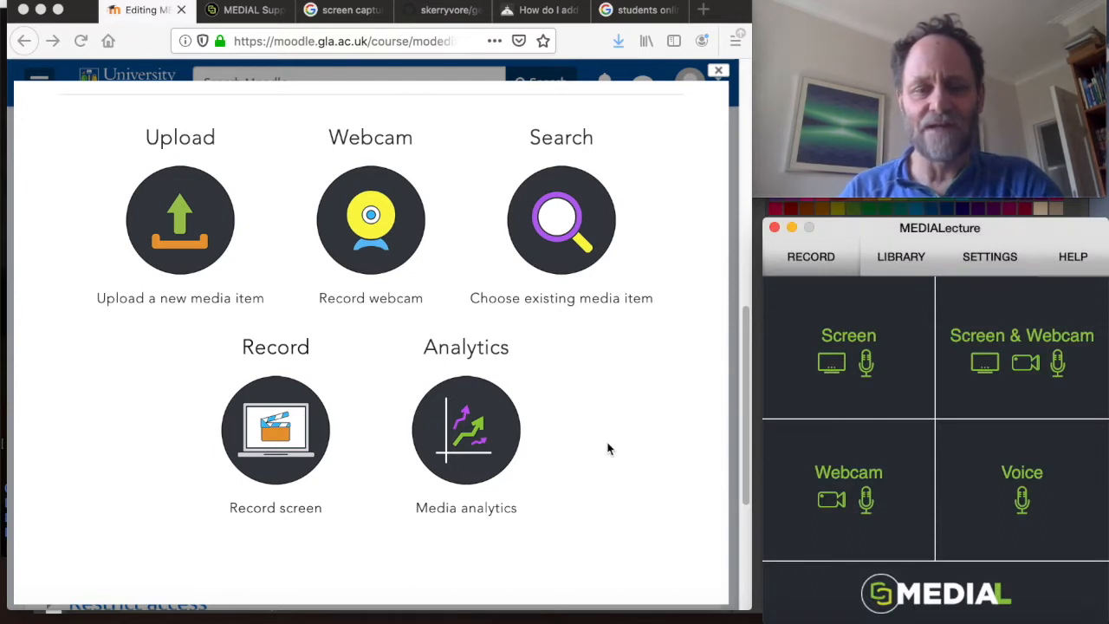
mouse_move(853, 233)
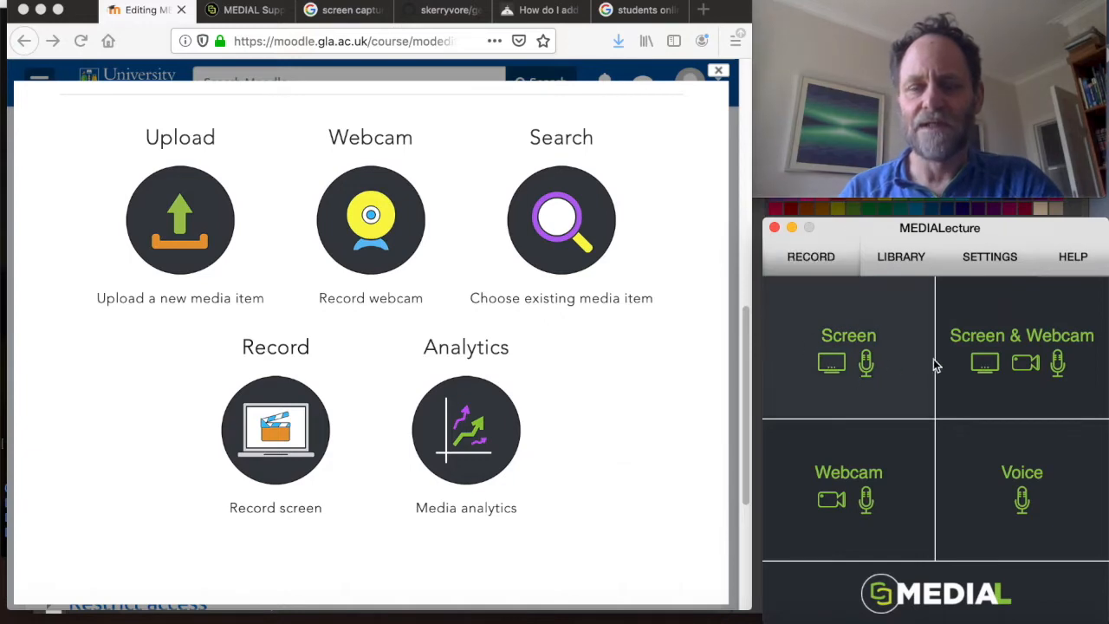
mouse_move(929, 371)
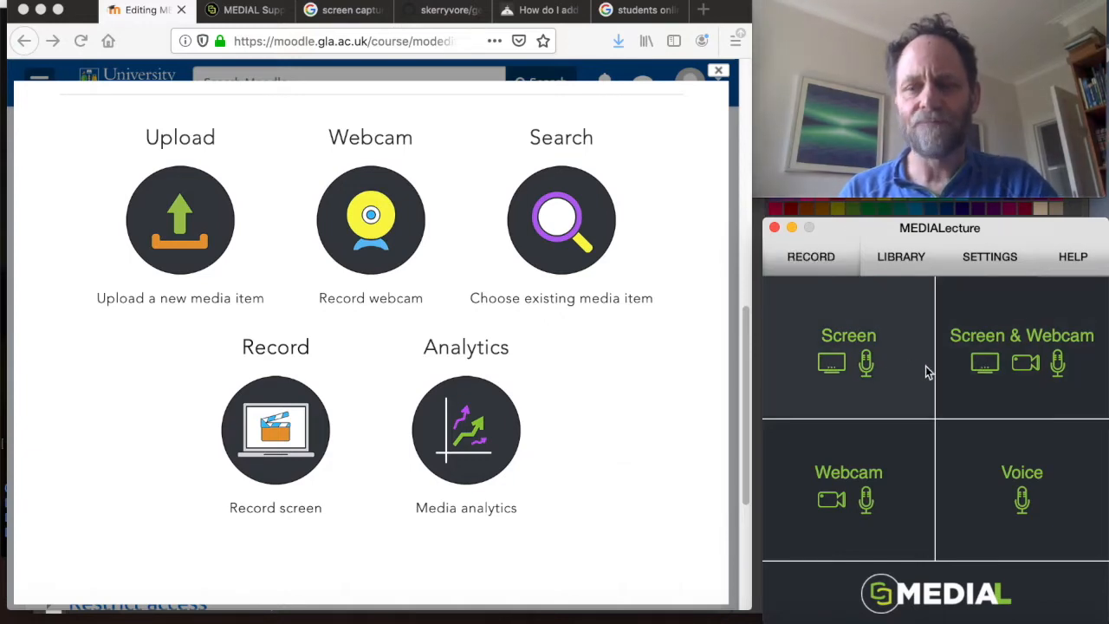
click(901, 257)
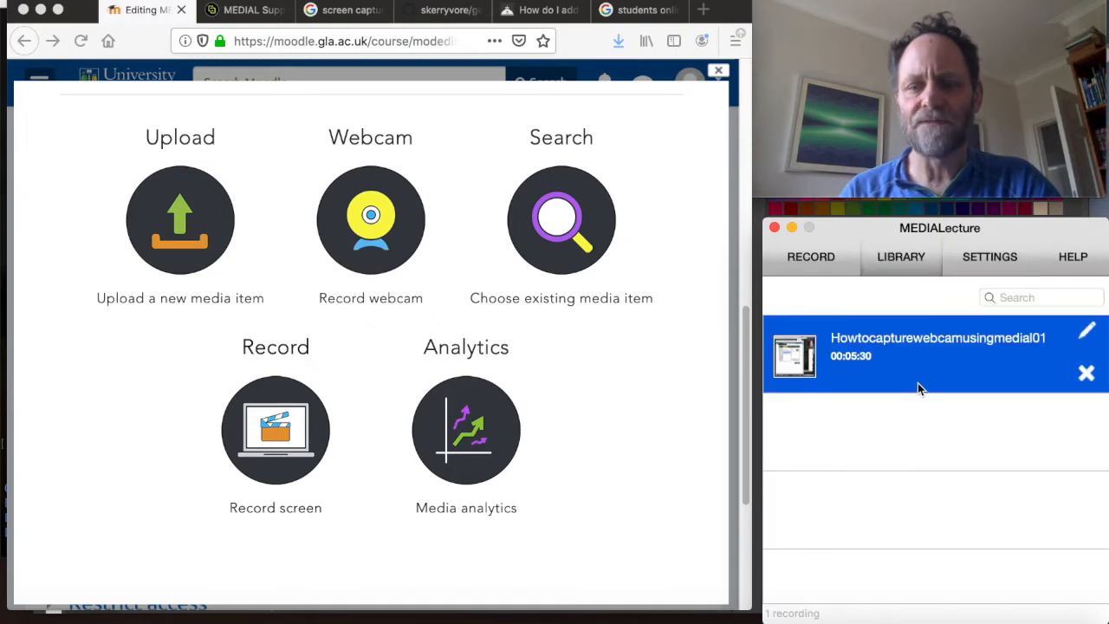
mouse_move(898, 348)
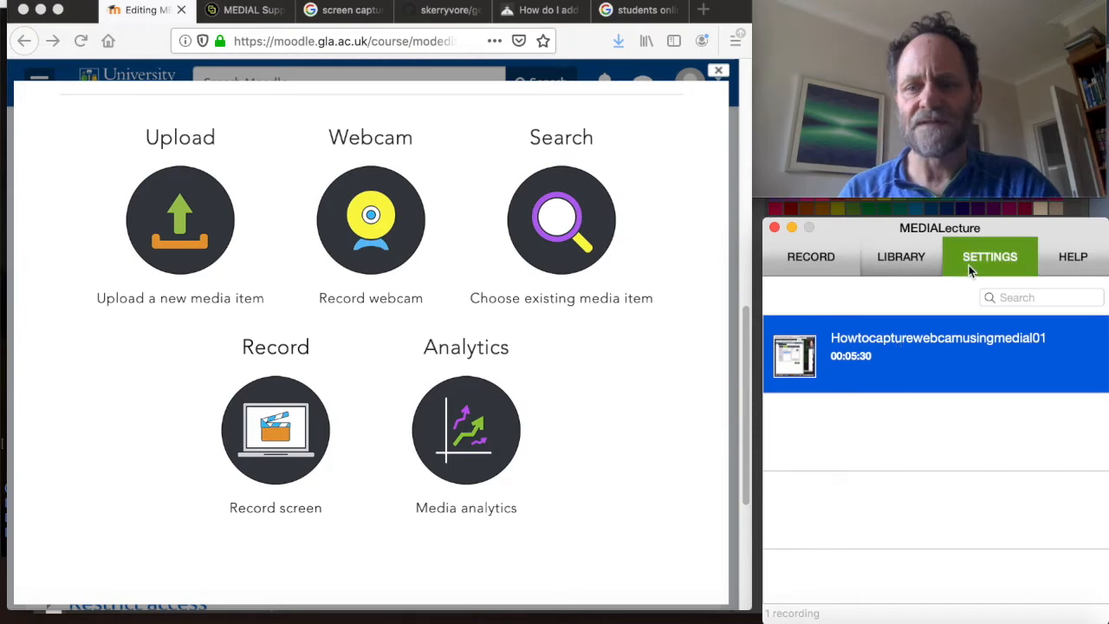
click(990, 257)
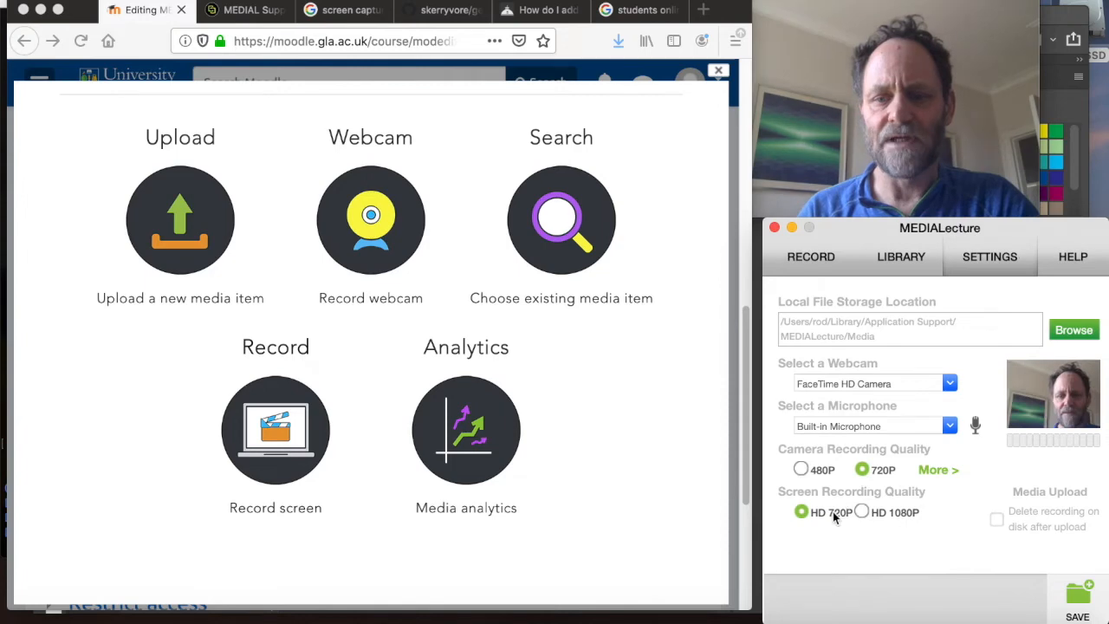
click(811, 256)
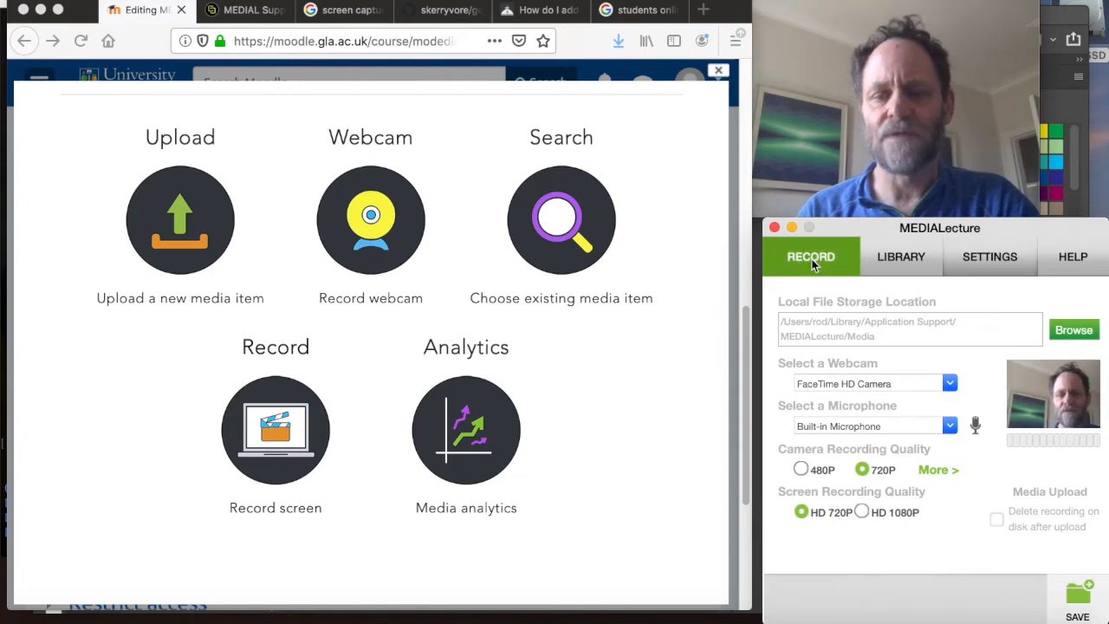
click(812, 256)
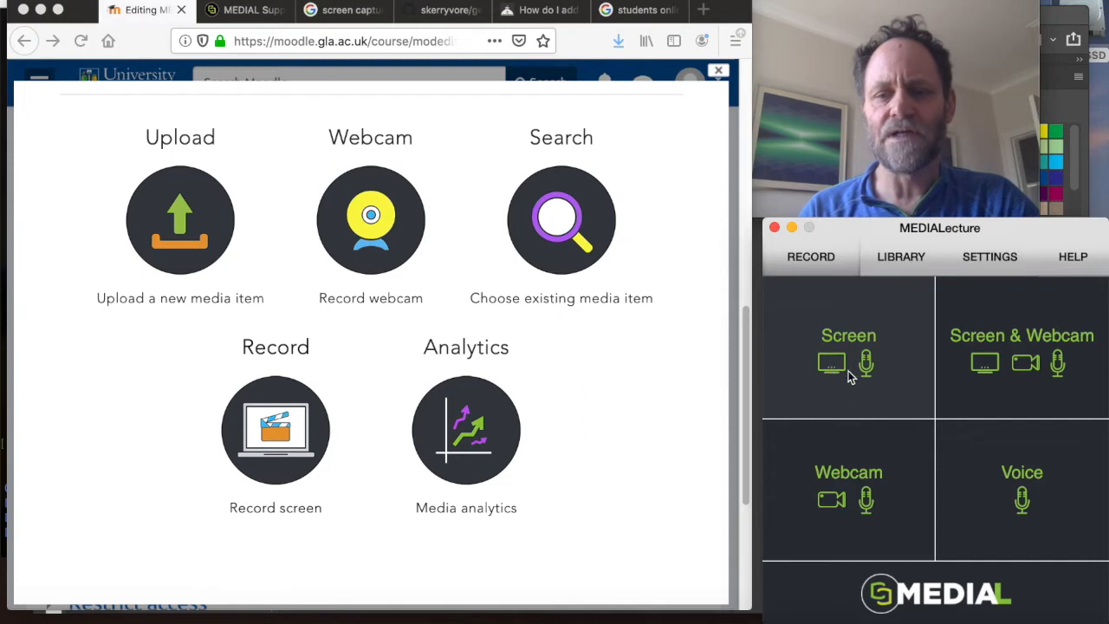
mouse_move(1006, 356)
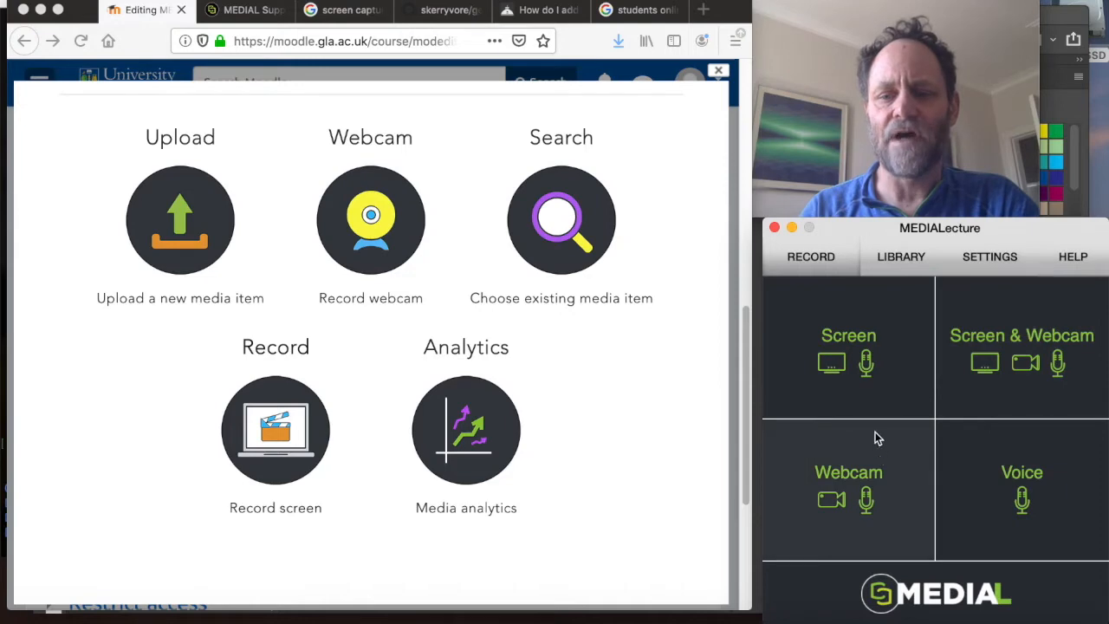
Step: Choose a Screen recording and start capturing with Full Screen selected
click(849, 347)
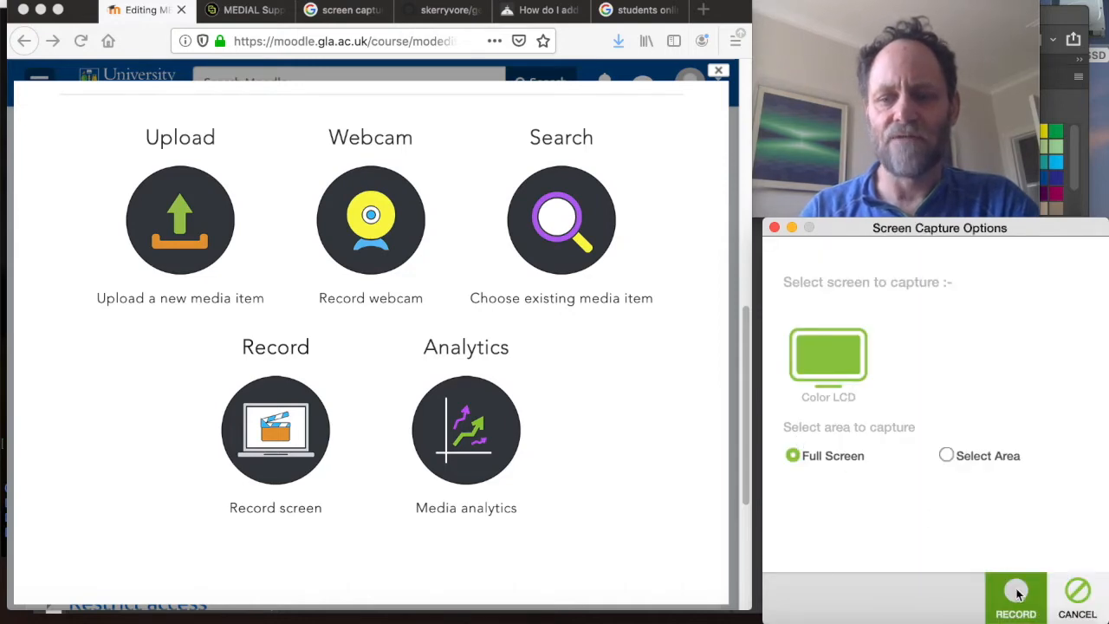
click(1015, 598)
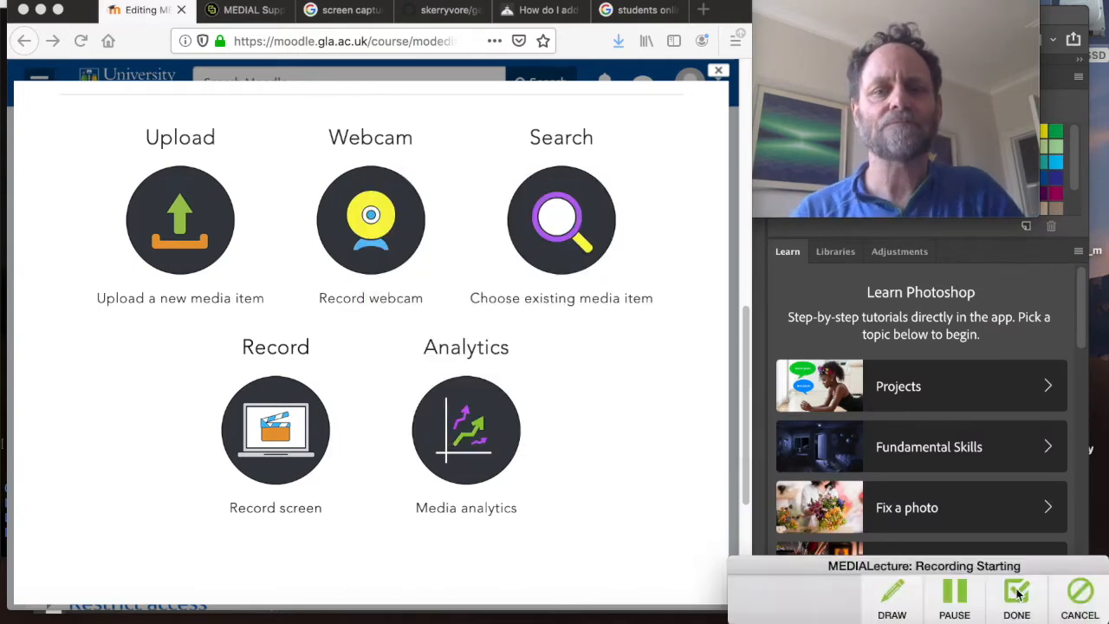
Step: Close the media chooser, glance at the MEDIAL support tab and return to the Moodle activity form
click(1015, 598)
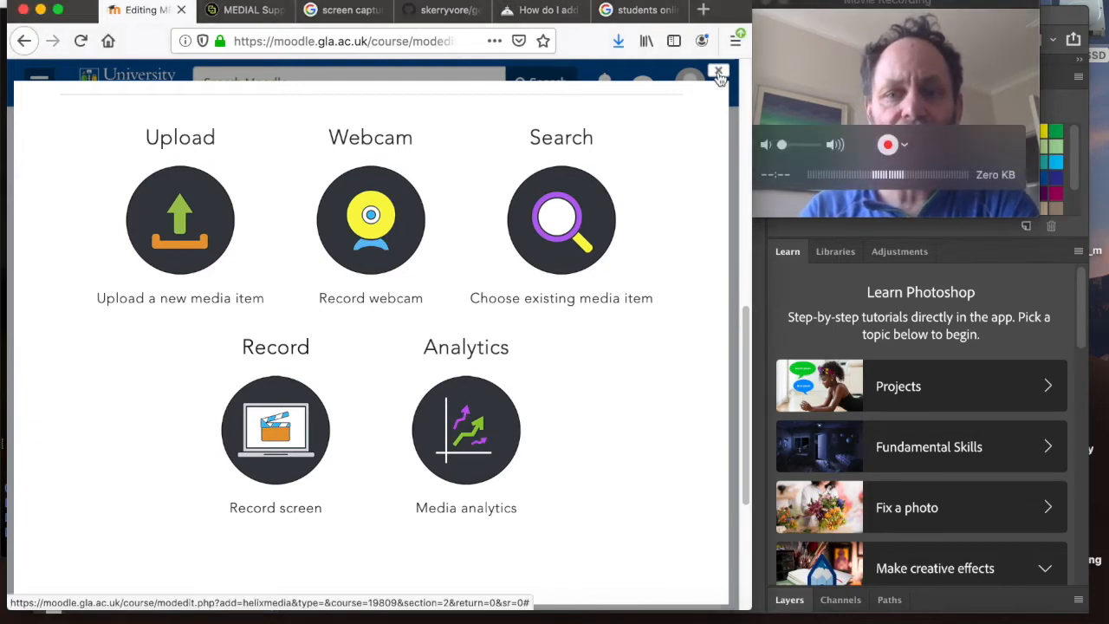
click(717, 73)
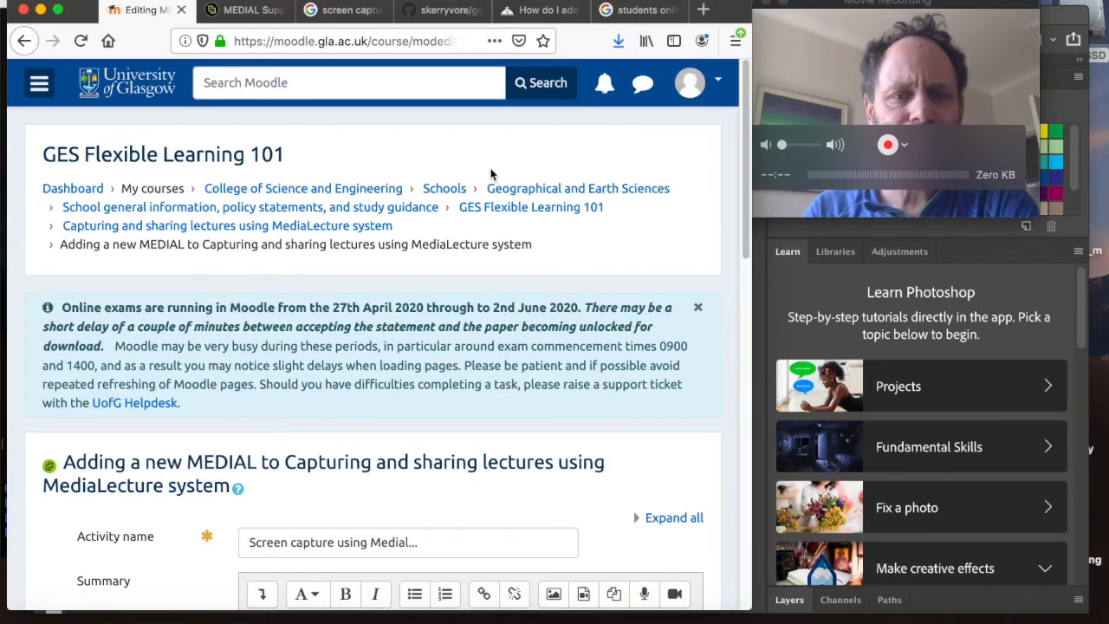
mouse_move(555, 284)
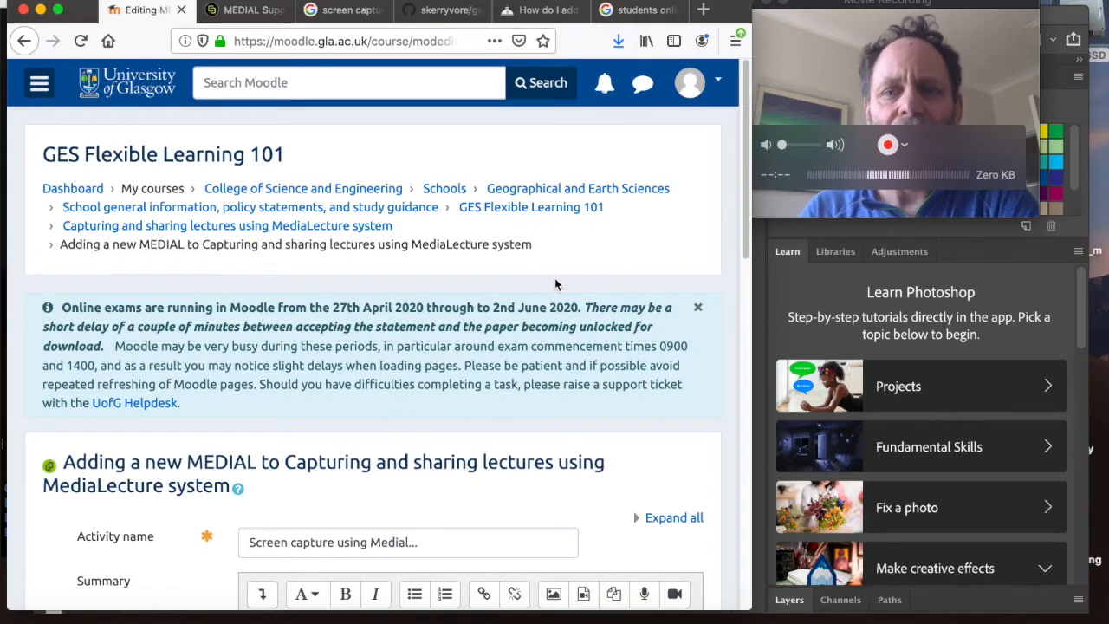
mouse_move(642, 253)
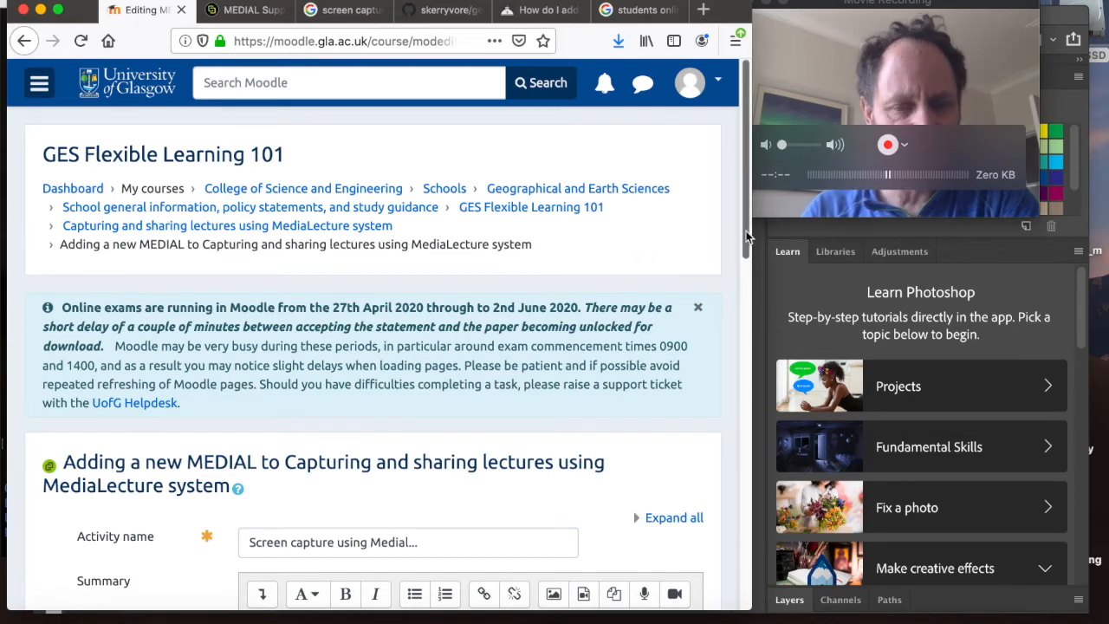
scroll(down, 3)
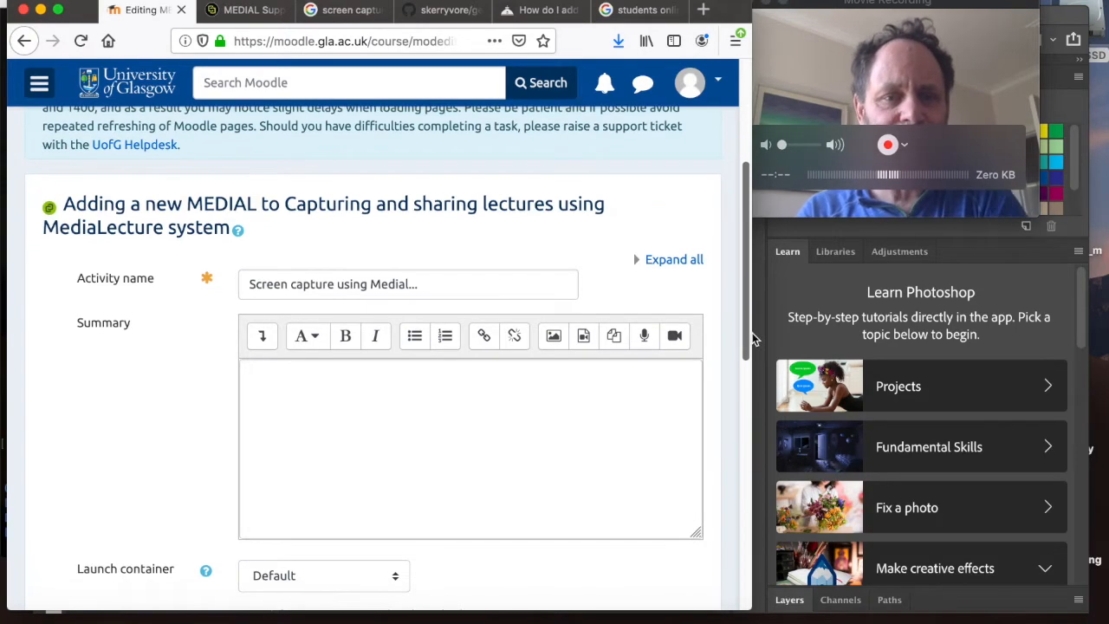
scroll(up, 3)
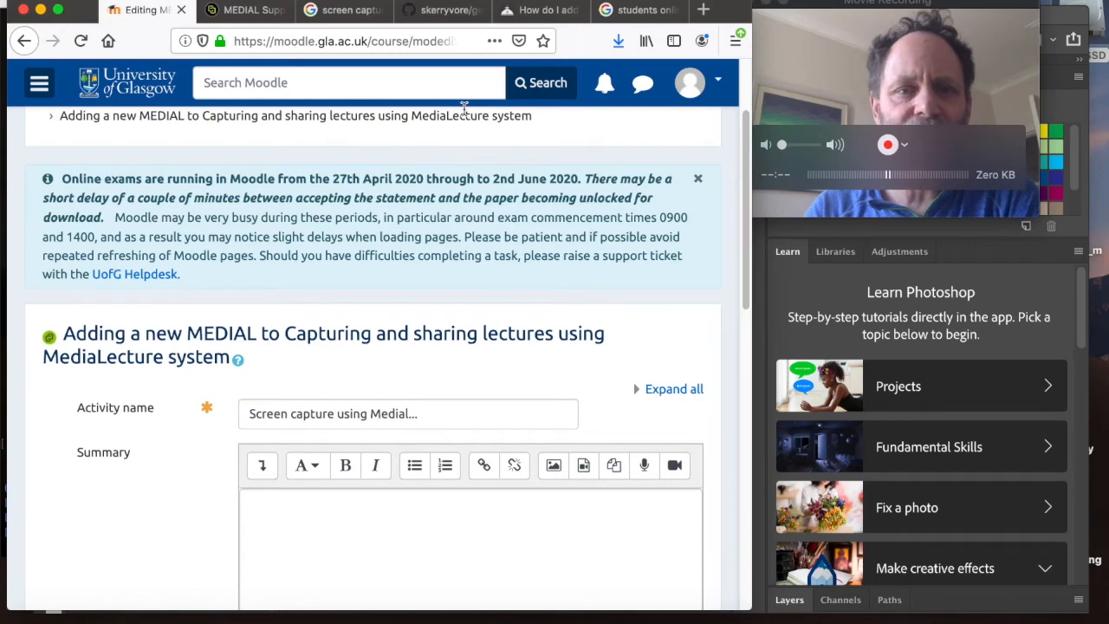
click(242, 11)
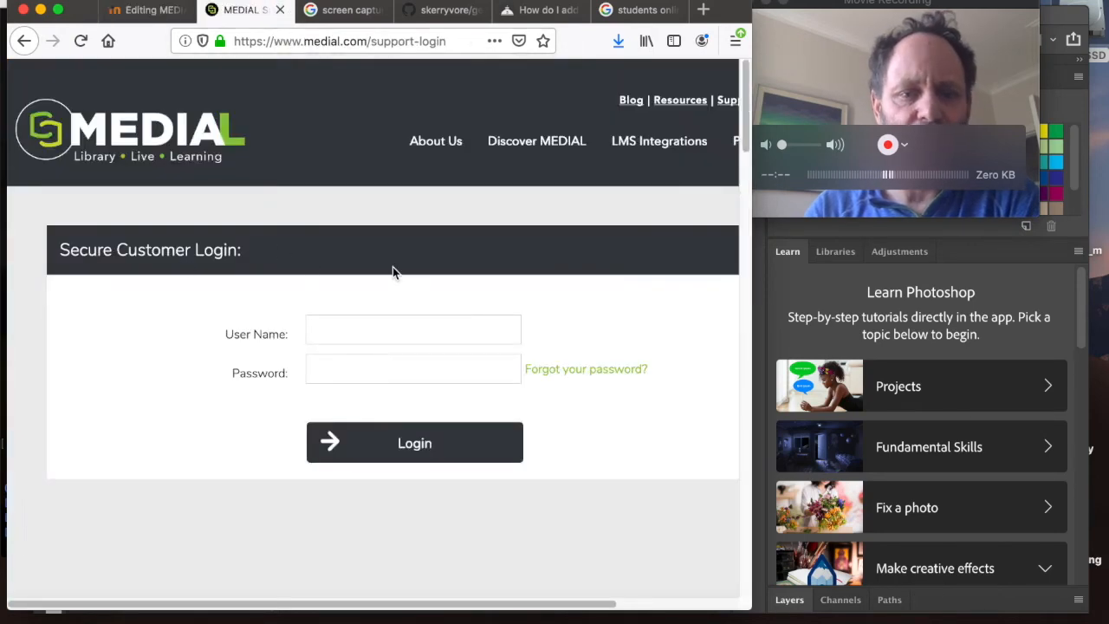
click(142, 10)
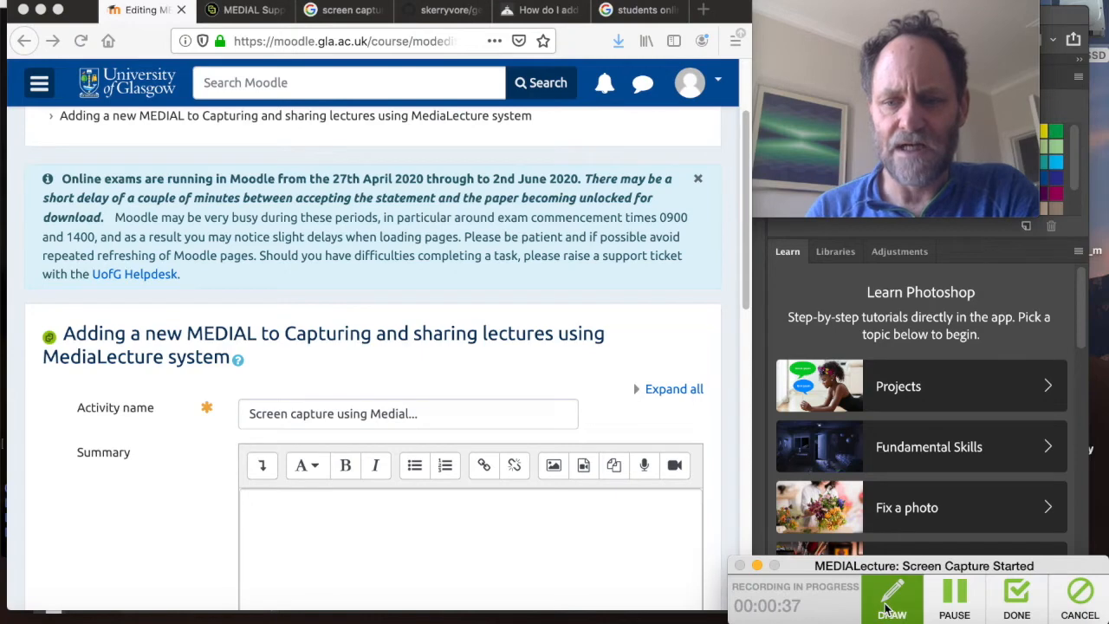
Step: Use the Draw pen tool to highlight the word Capturing in the form heading
click(891, 598)
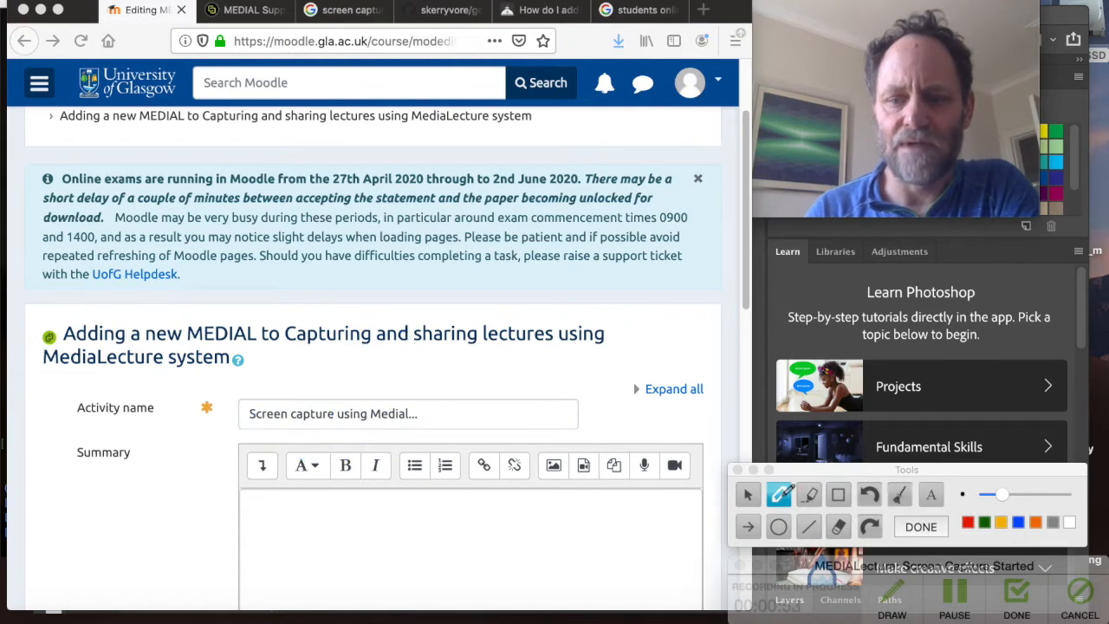
click(808, 494)
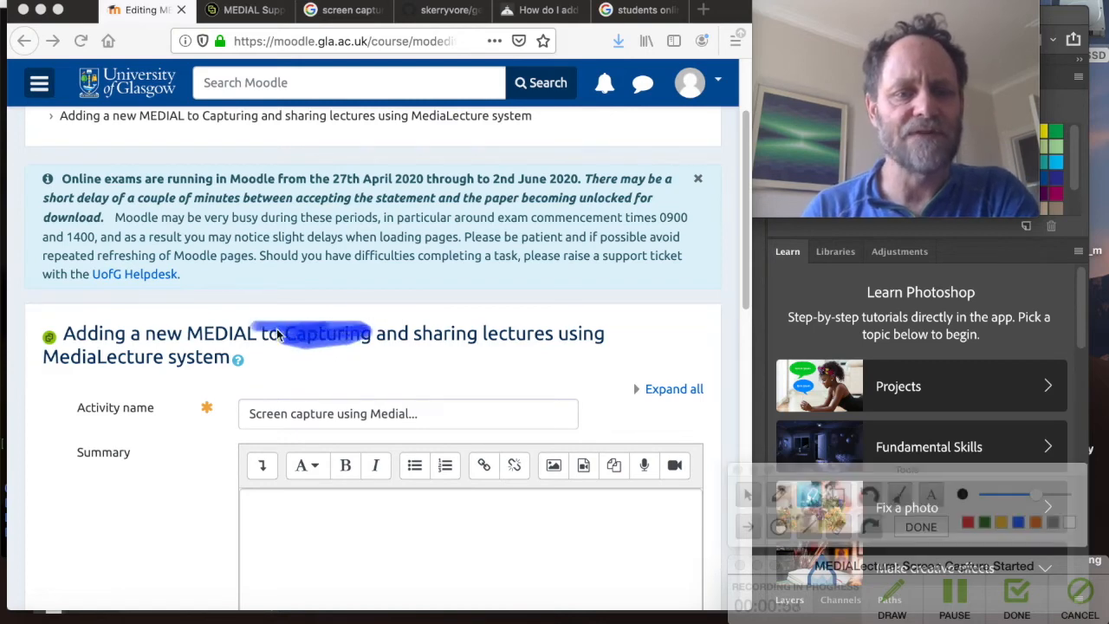
drag(260, 346, 437, 295)
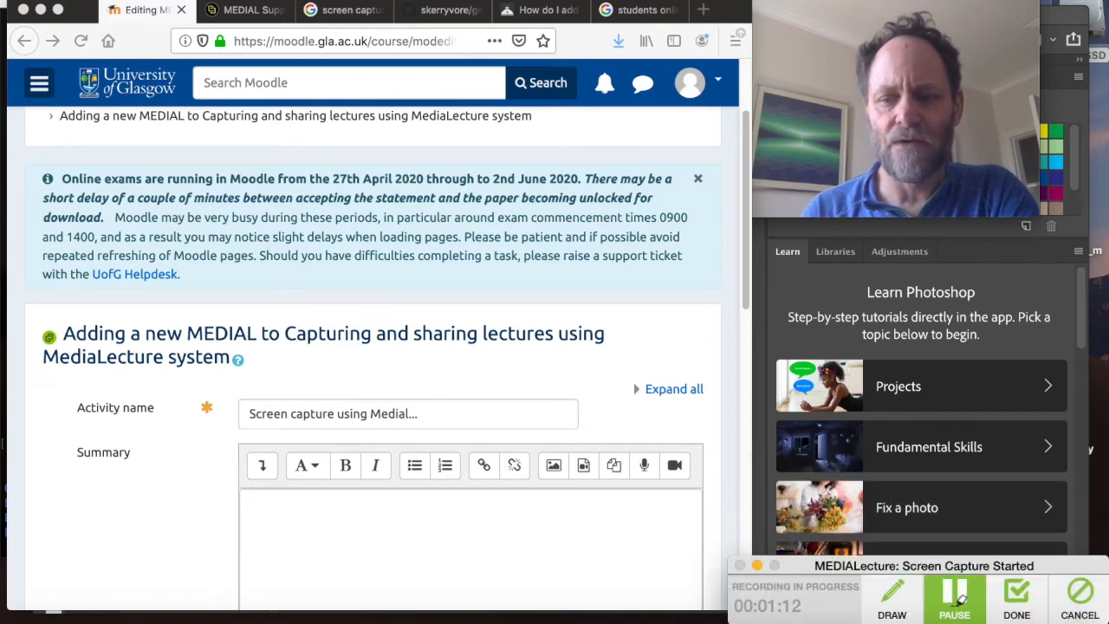
Step: Pause the capture, then finish it with Done so the clip saves and opens in the editor
click(954, 598)
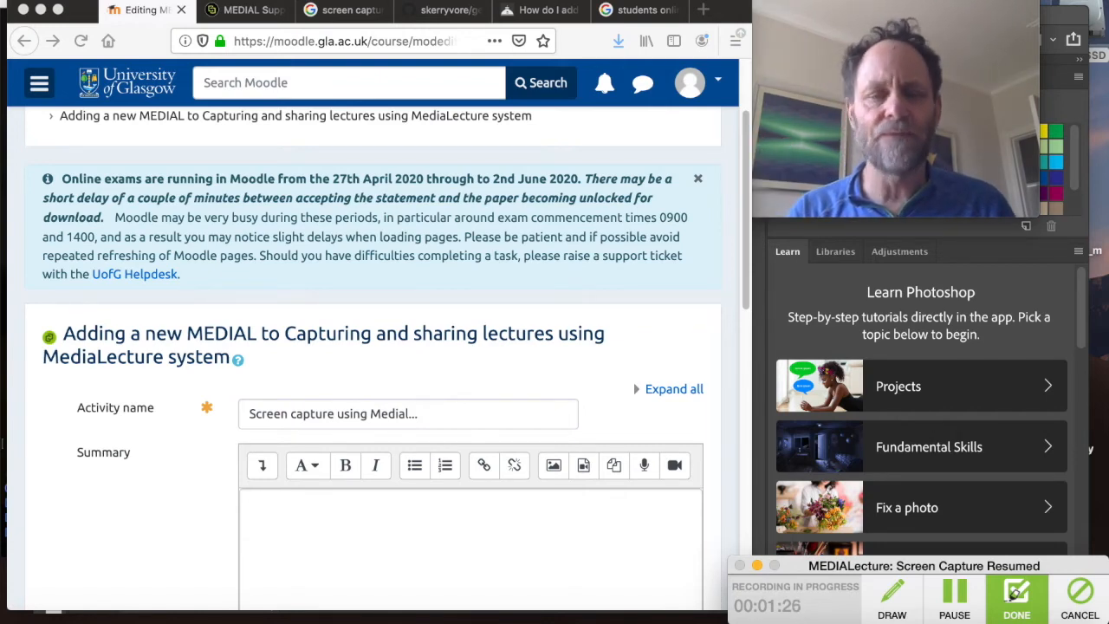
click(954, 598)
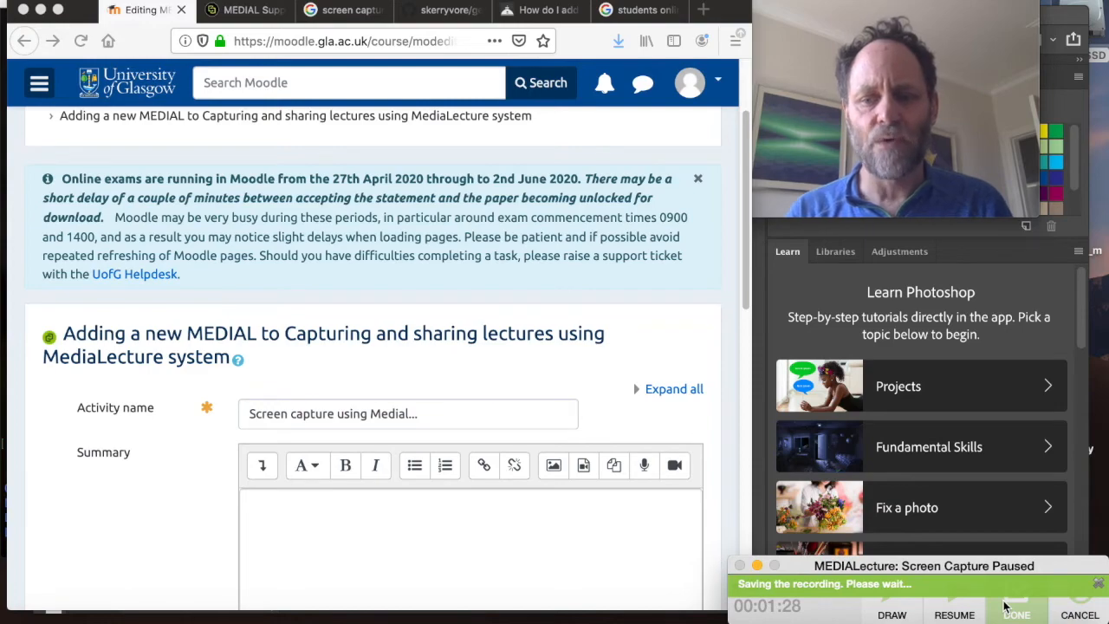
click(1016, 598)
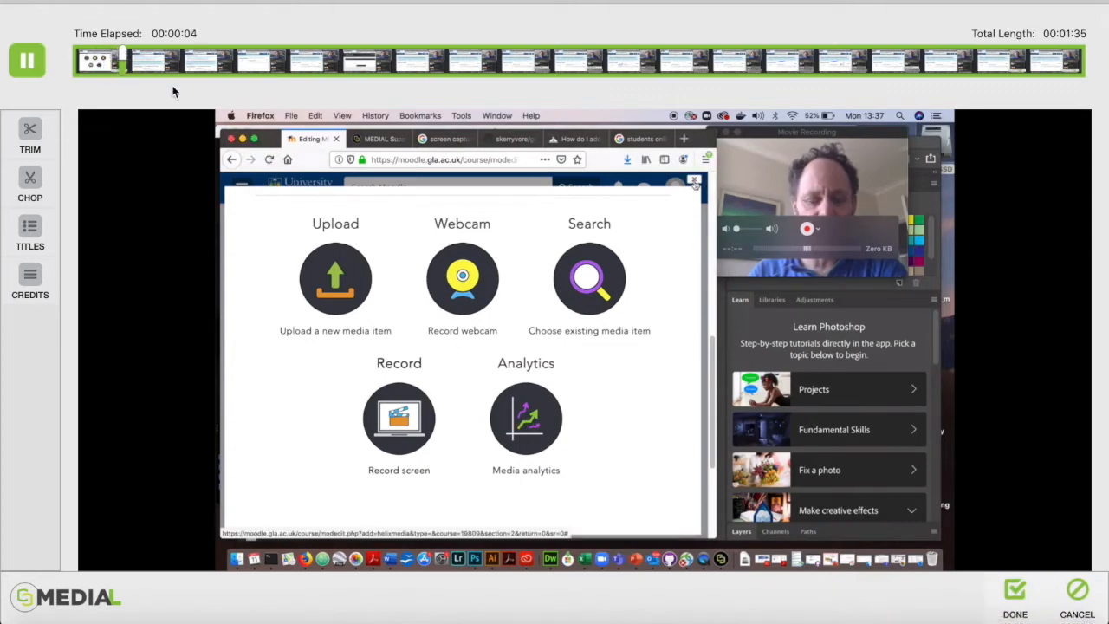
Step: Pause playback, try the Trim and Chop tools on the timeline, then accept the edit to reach Upload Options
click(693, 180)
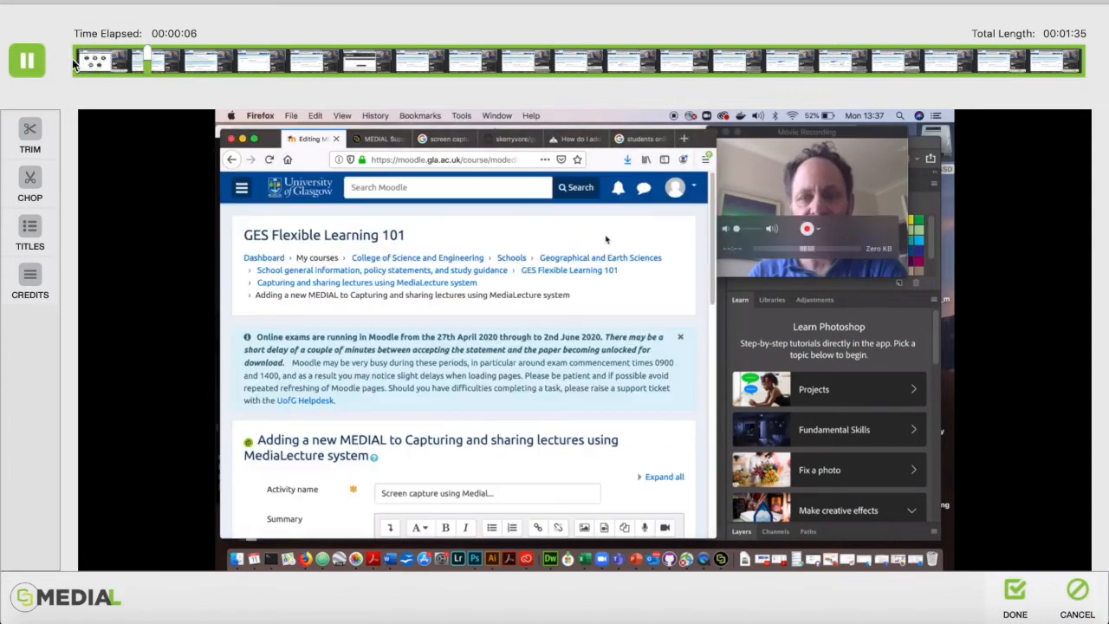
click(26, 59)
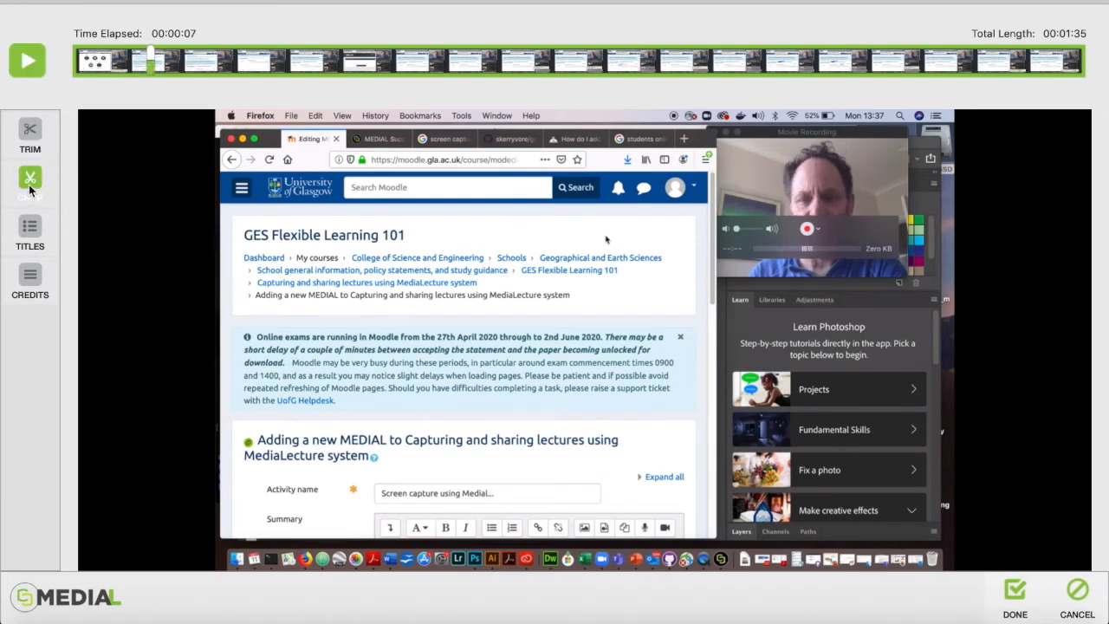
click(31, 135)
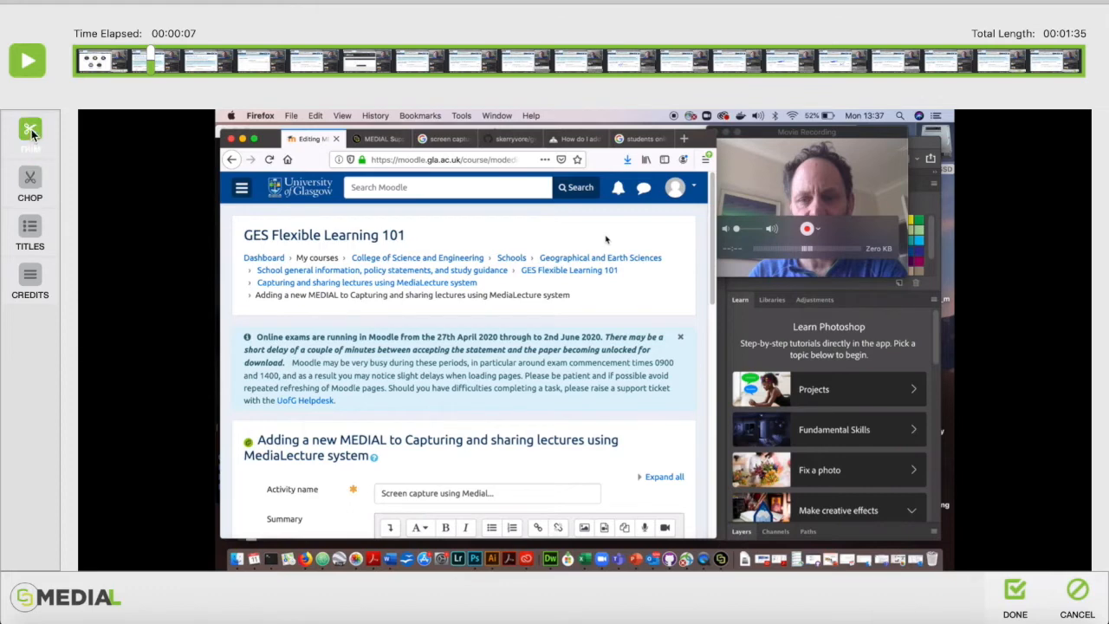
mouse_move(194, 138)
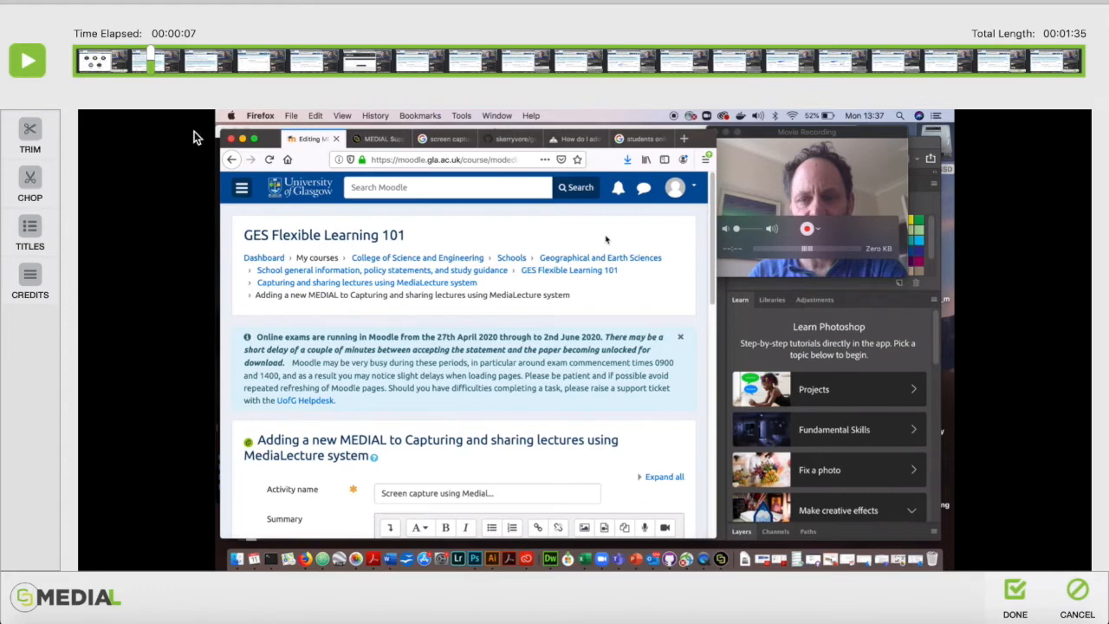
mouse_move(153, 76)
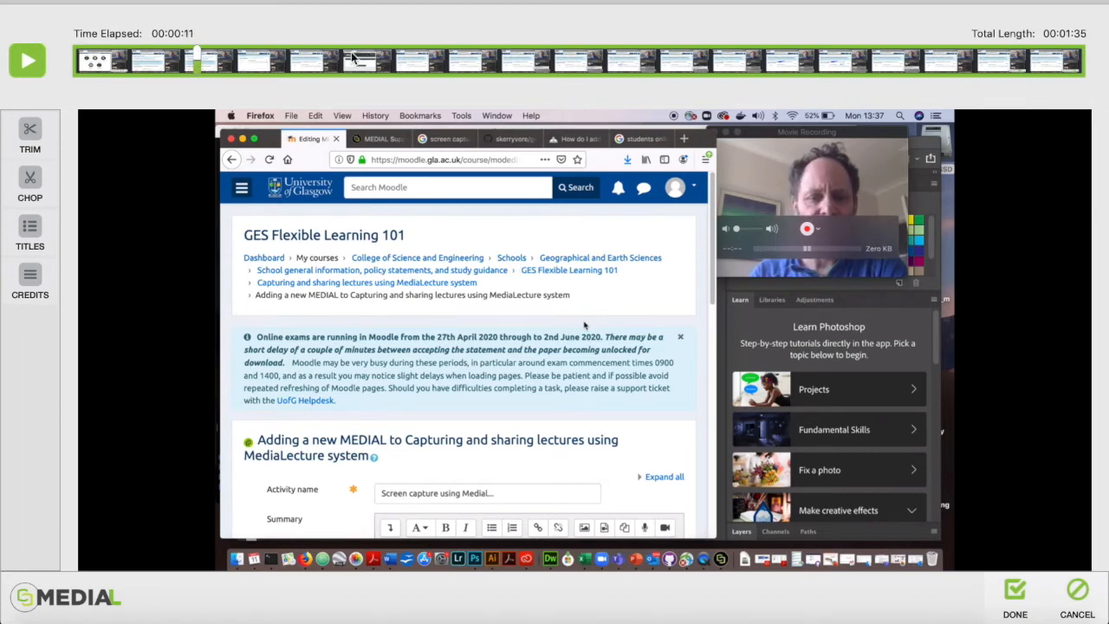
mouse_move(411, 73)
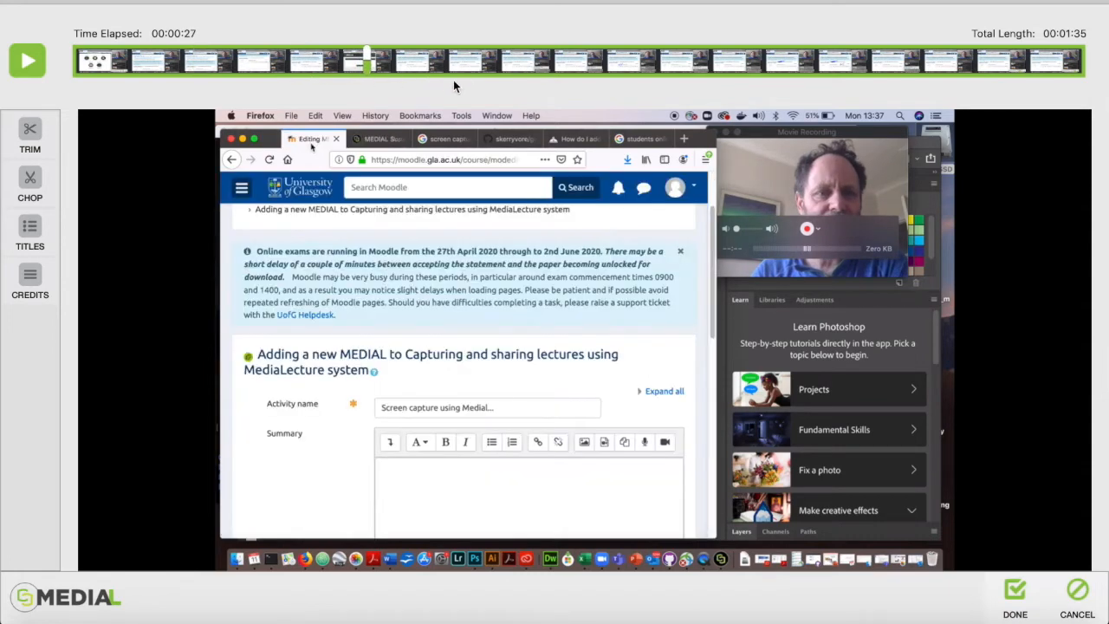
mouse_move(442, 70)
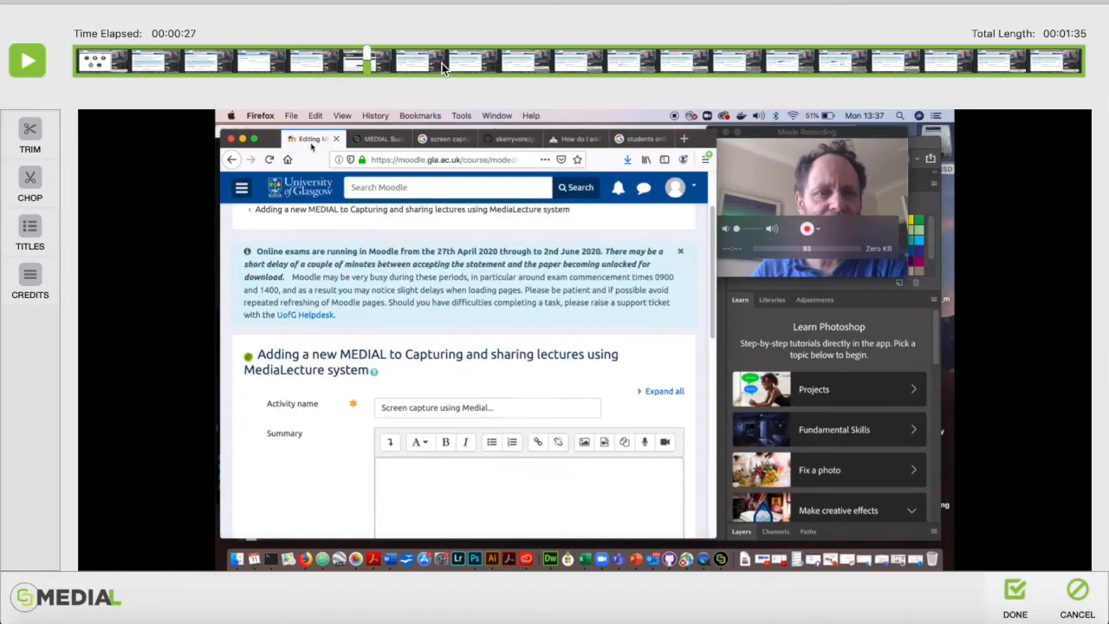
click(29, 182)
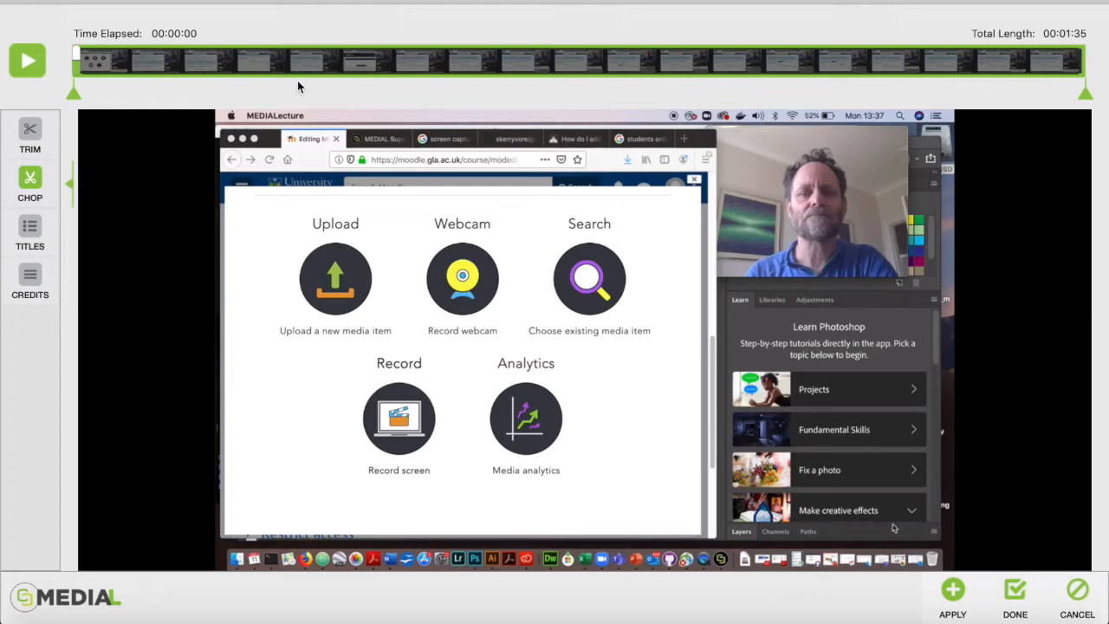
drag(73, 93, 163, 93)
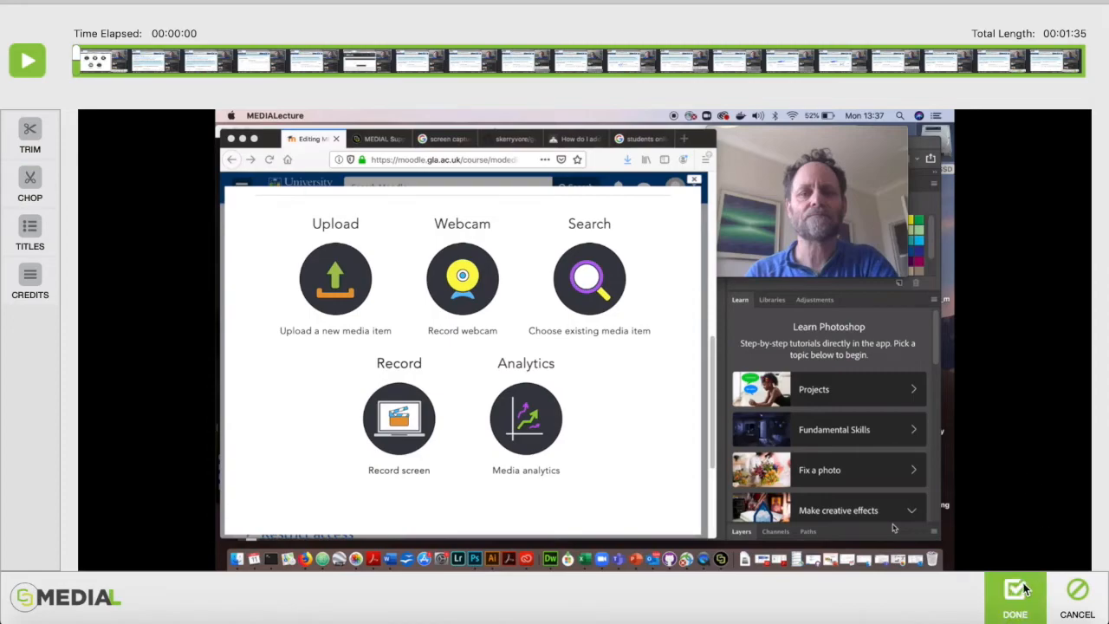
click(1016, 598)
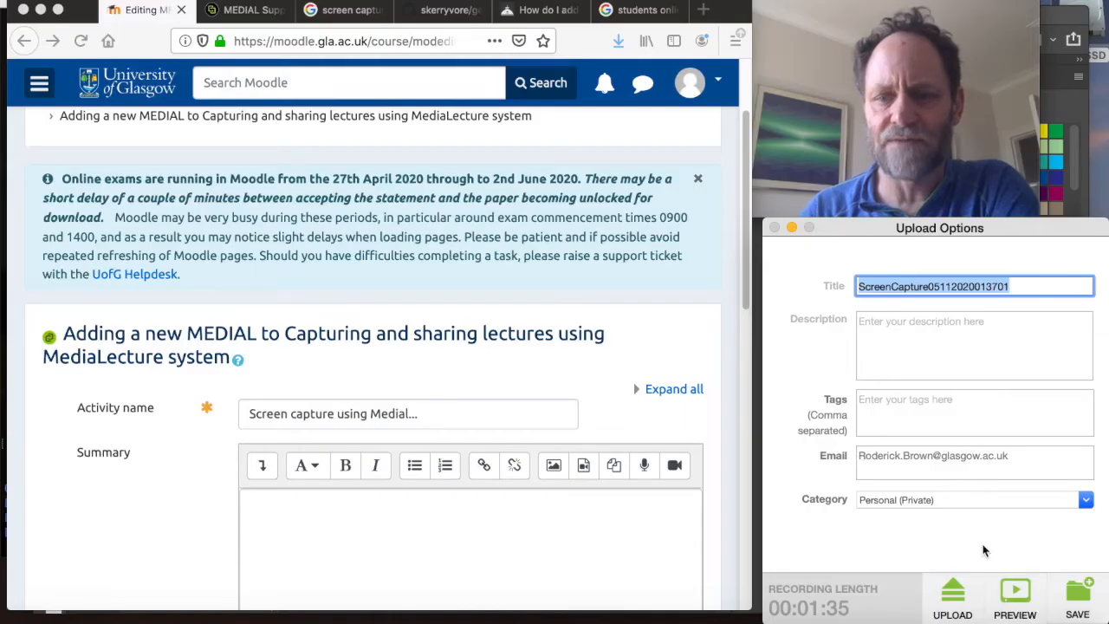
Step: Describe the recording as 'Test screen capture', tag it gaskGS, set category Personal (Public) and upload it
click(974, 345)
text(fsfssg)
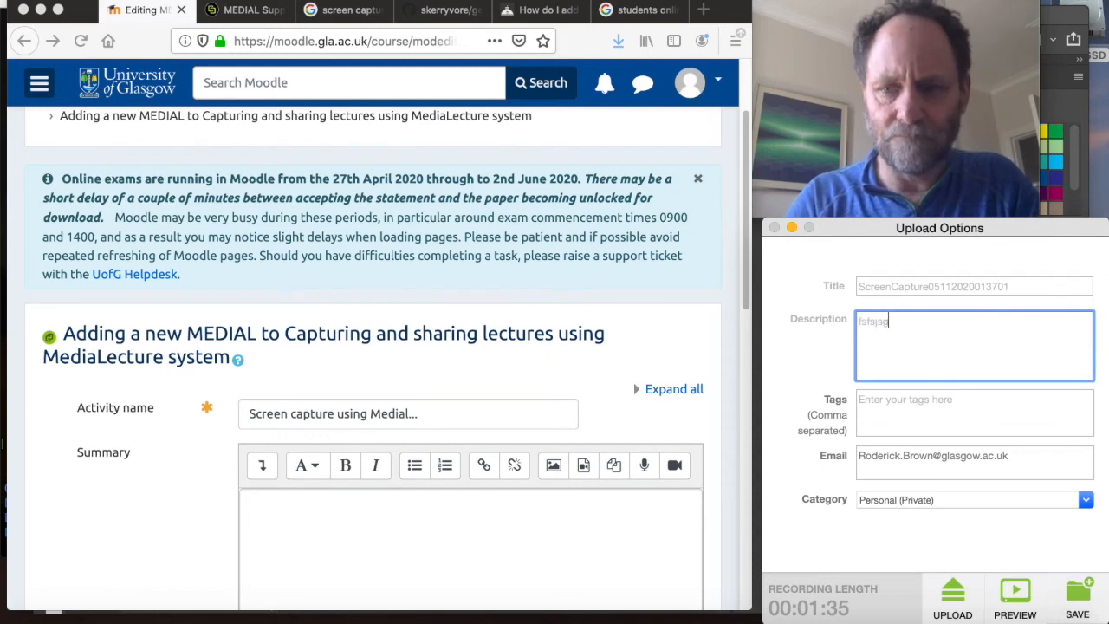
key(Backspace)
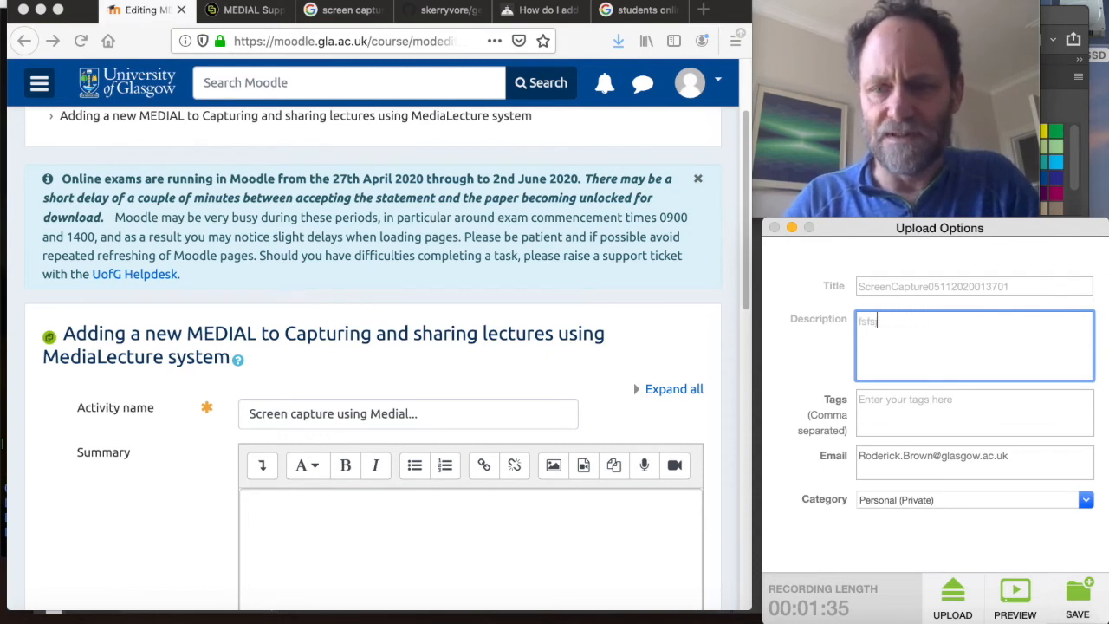
text(Test of medial sce)
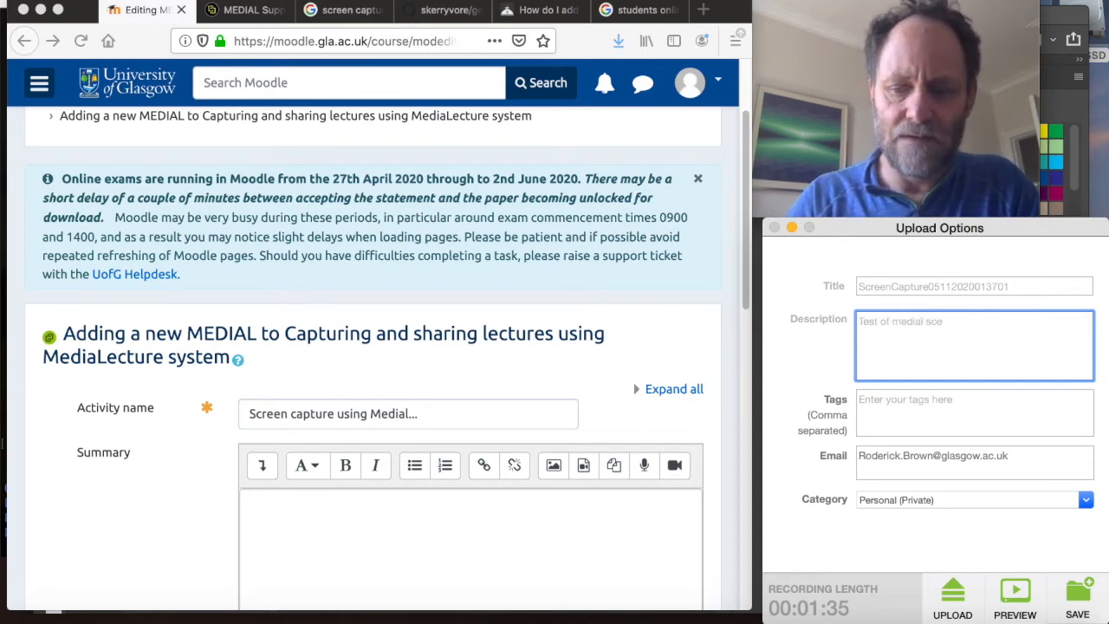
text(screen c)
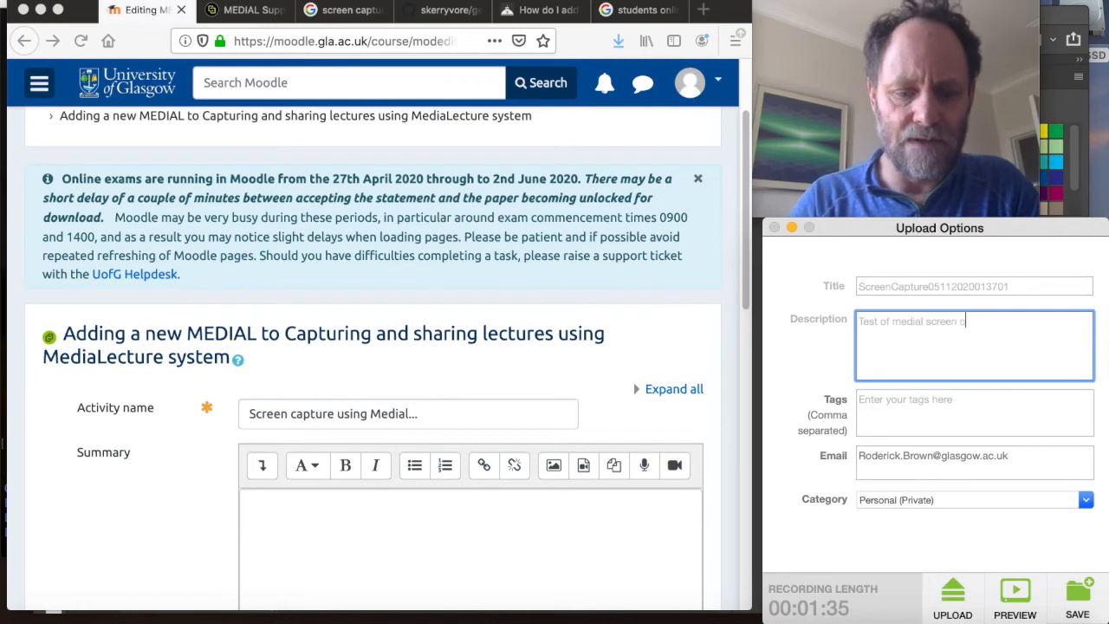
text(apture)
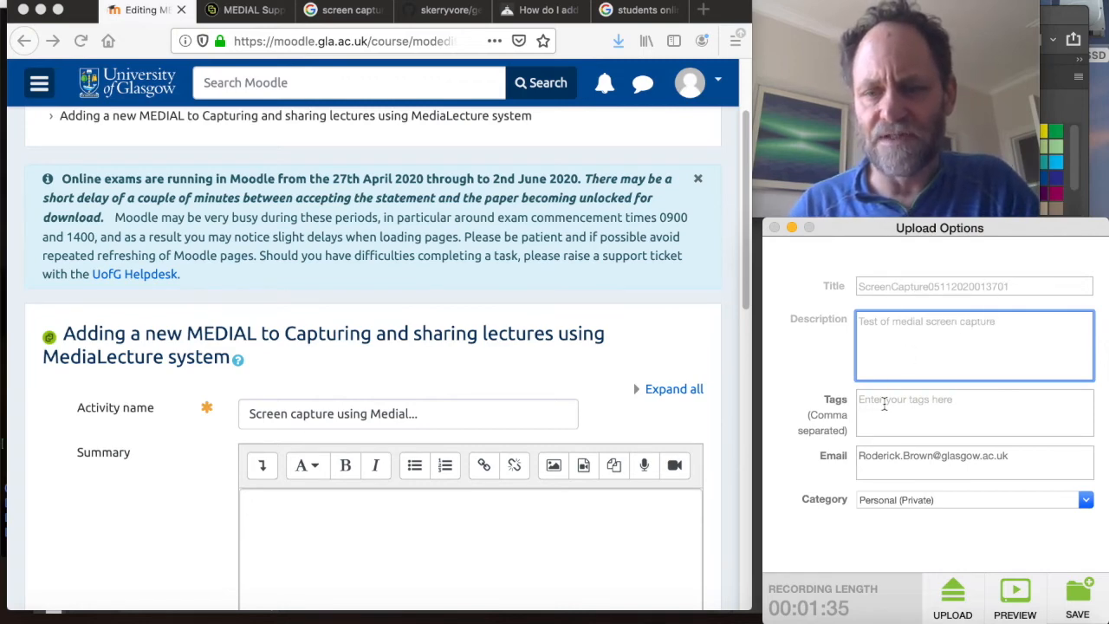
text(gaskGS)
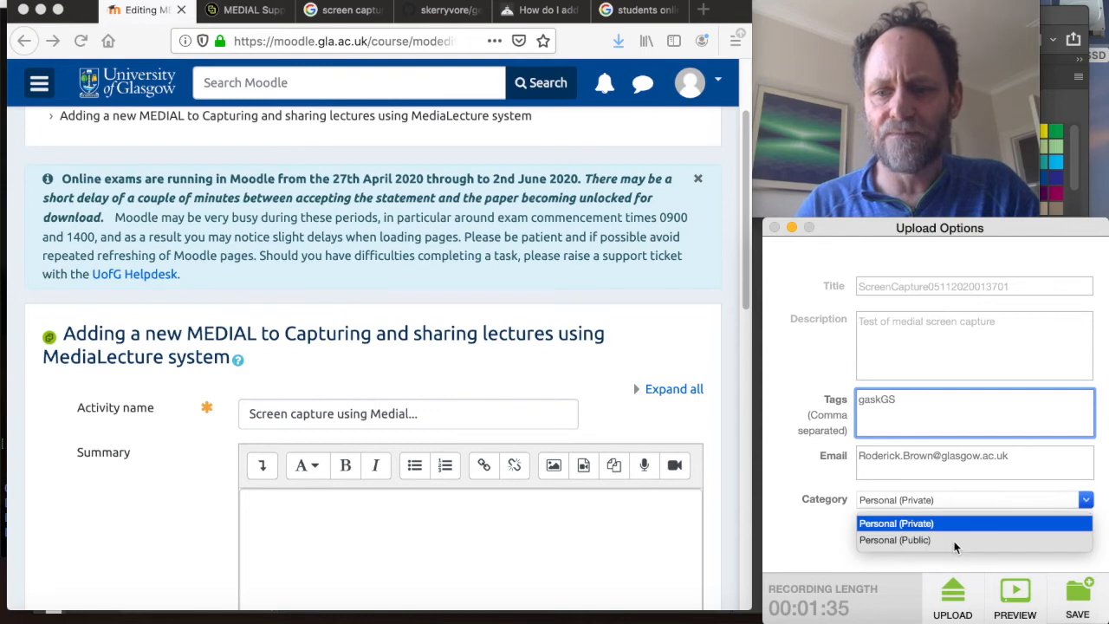
click(895, 541)
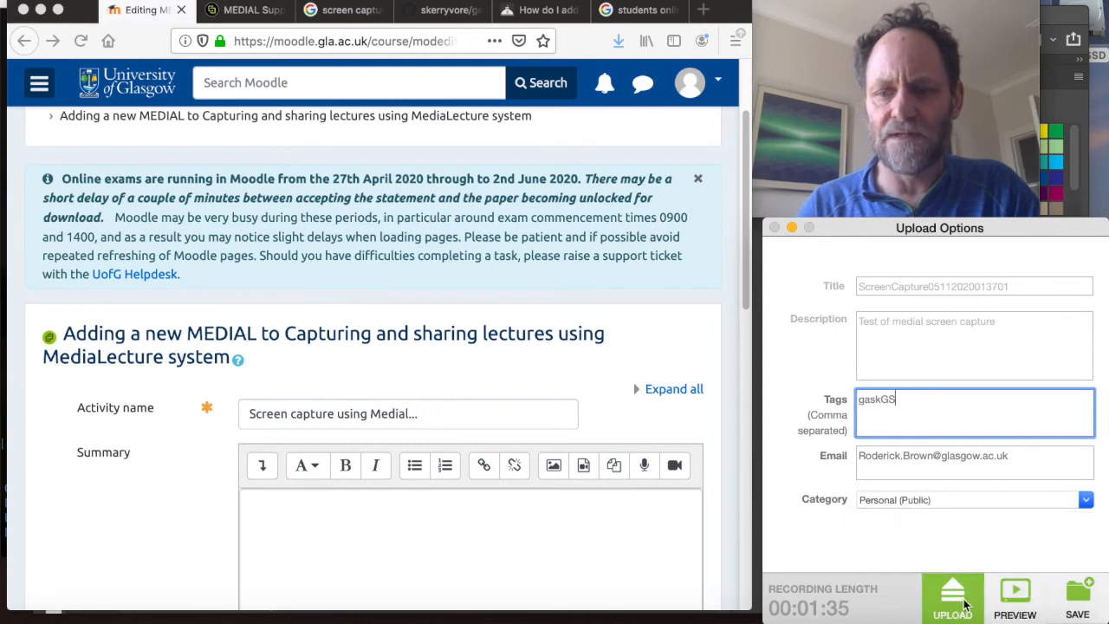
click(953, 597)
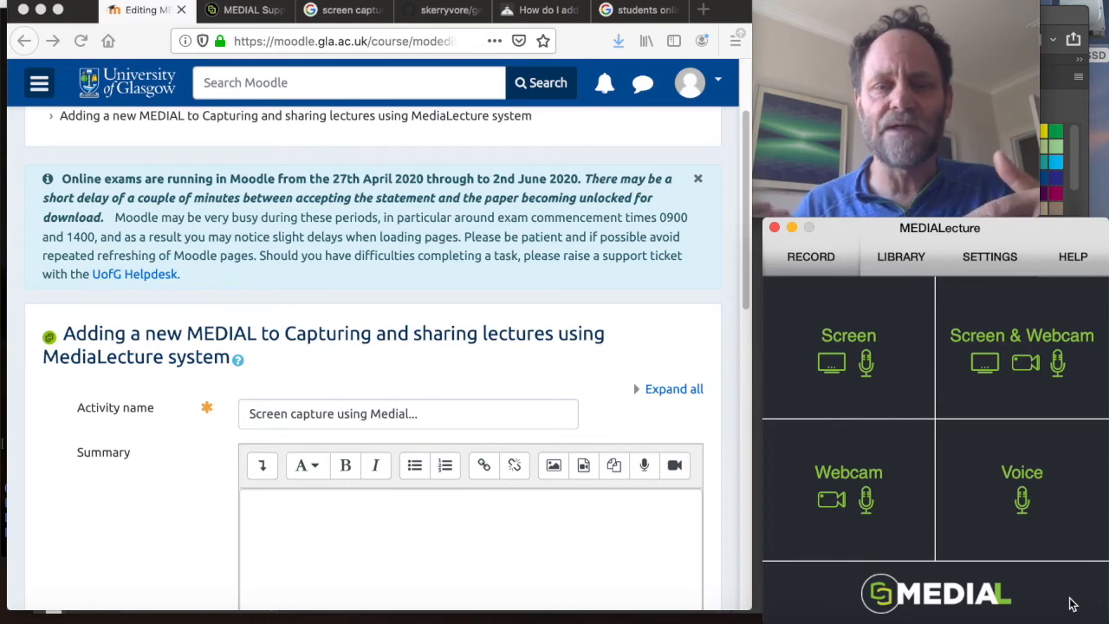
Step: Switch to the recordings library and select the new, not-yet-uploaded screen capture
click(812, 256)
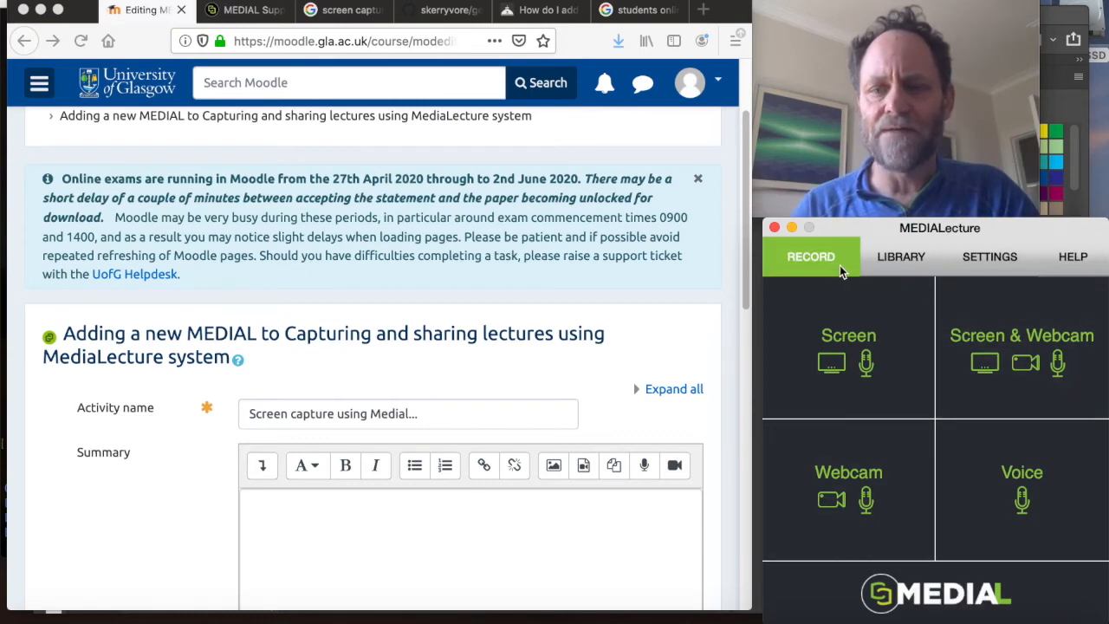
click(901, 256)
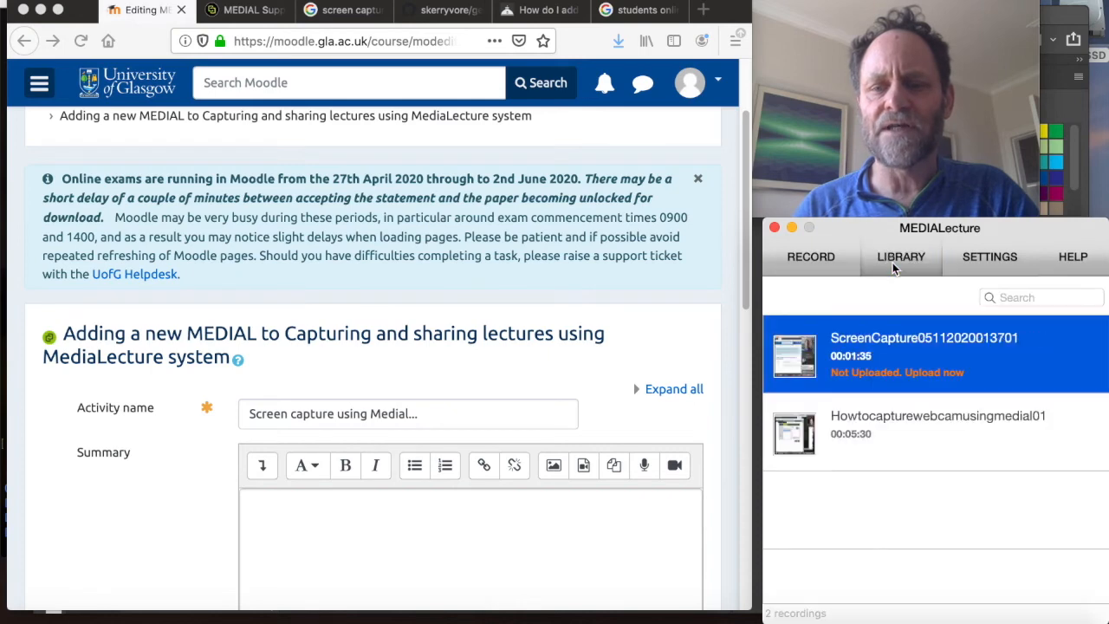
mouse_move(867, 347)
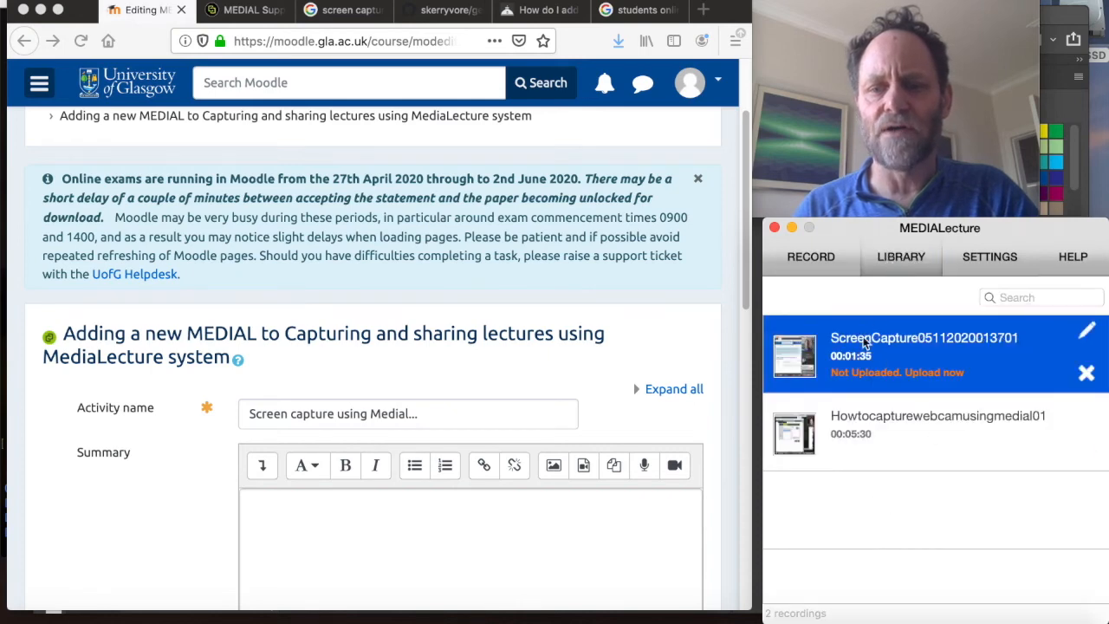
mouse_move(926, 383)
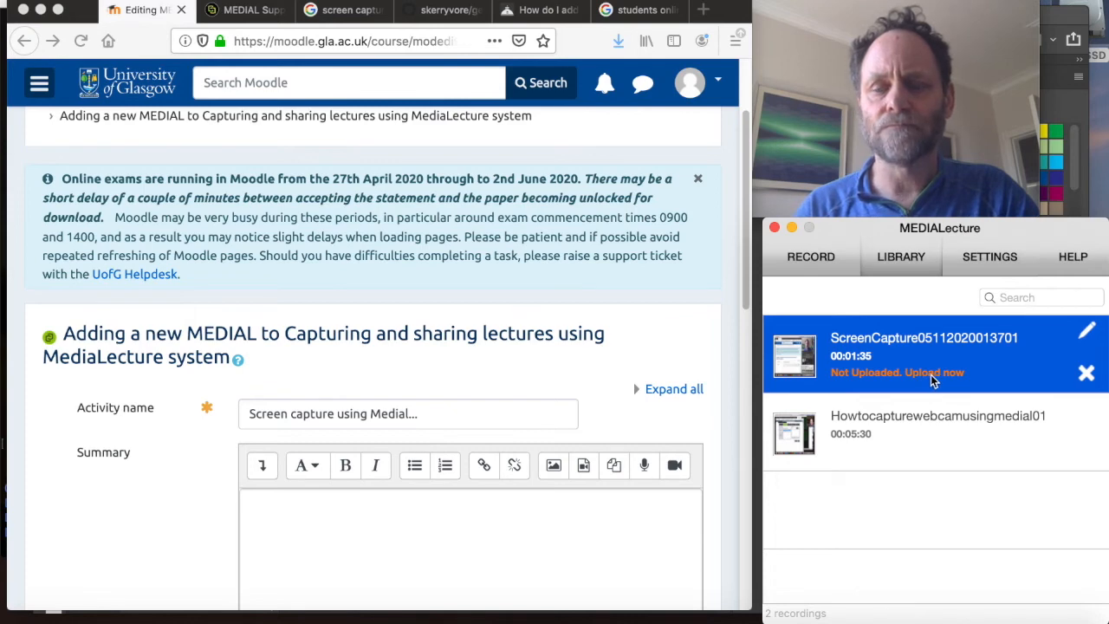
mouse_move(901, 447)
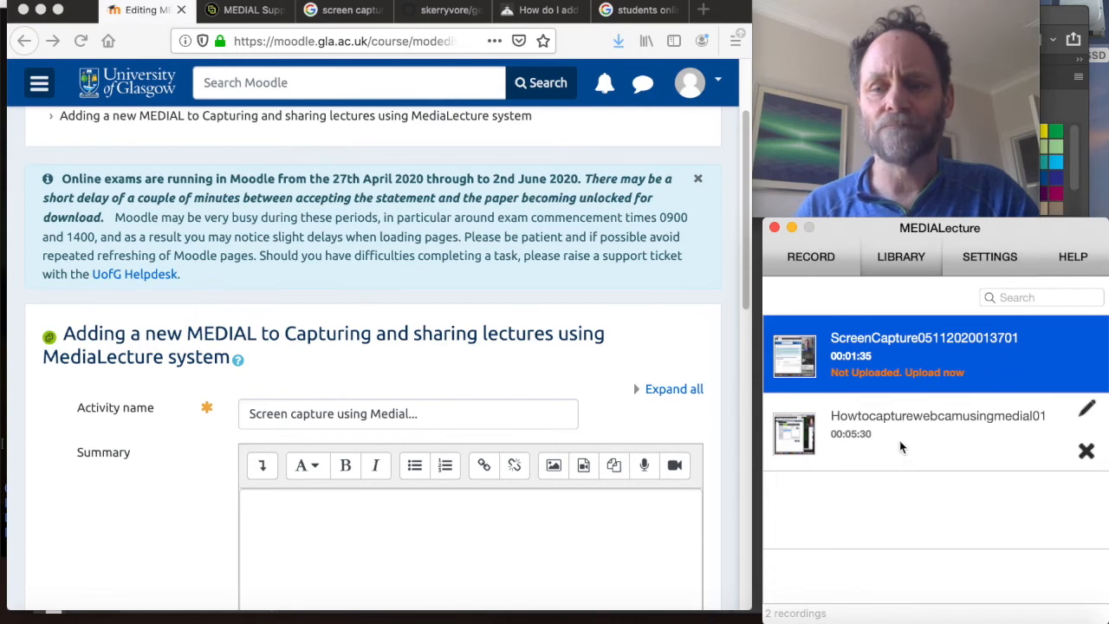
click(936, 434)
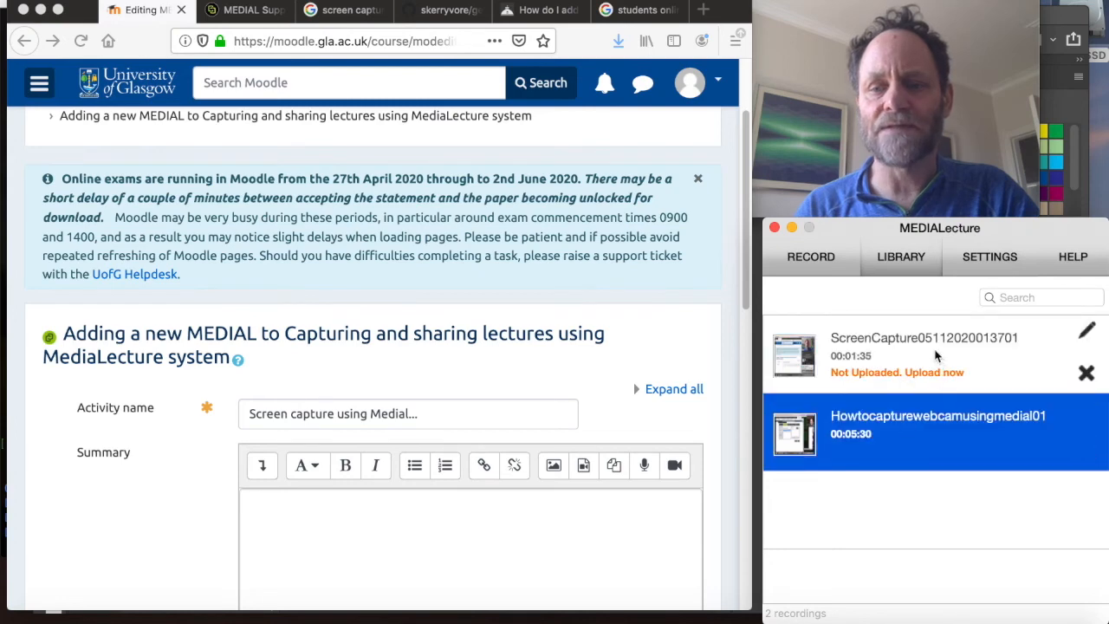
click(924, 356)
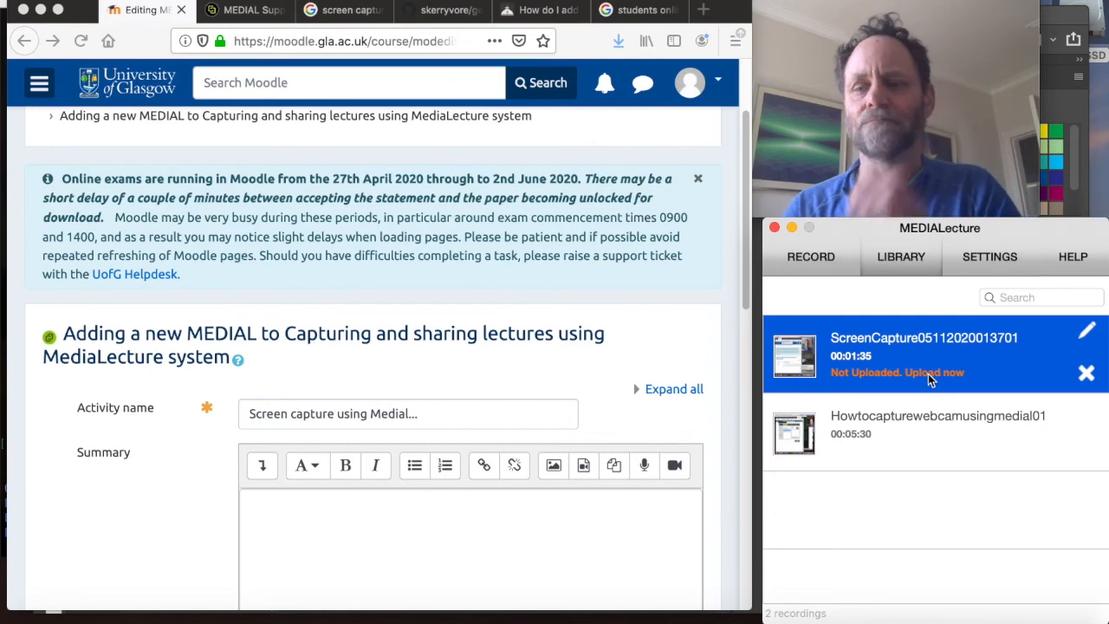
mouse_move(936, 380)
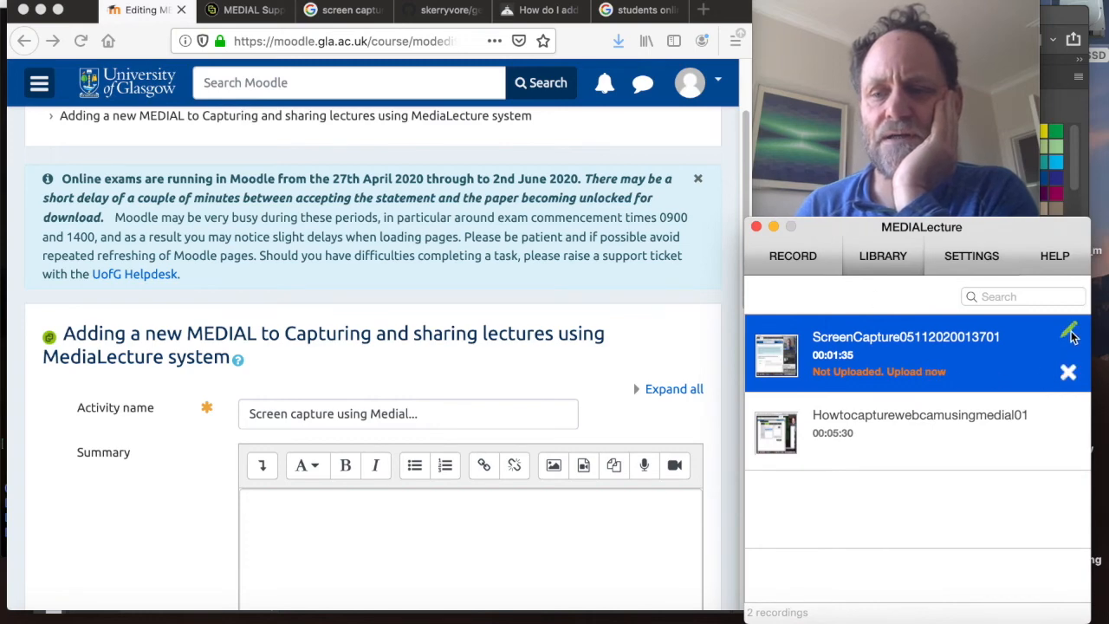
Step: Reopen the screen capture's upload details and start its upload to MEDIALecture
click(1069, 333)
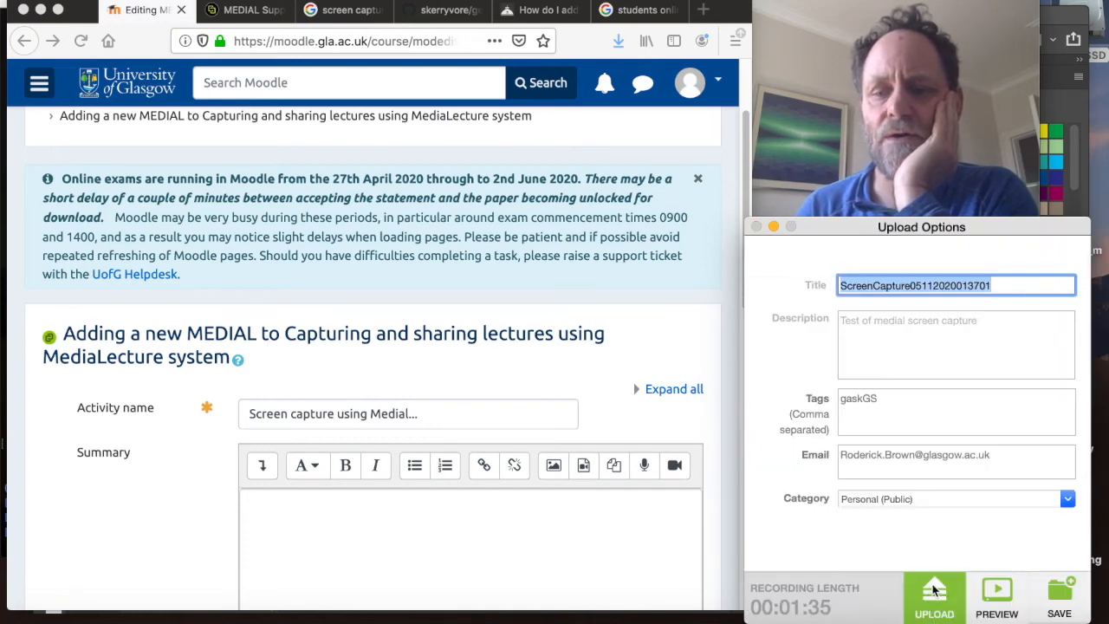
click(935, 598)
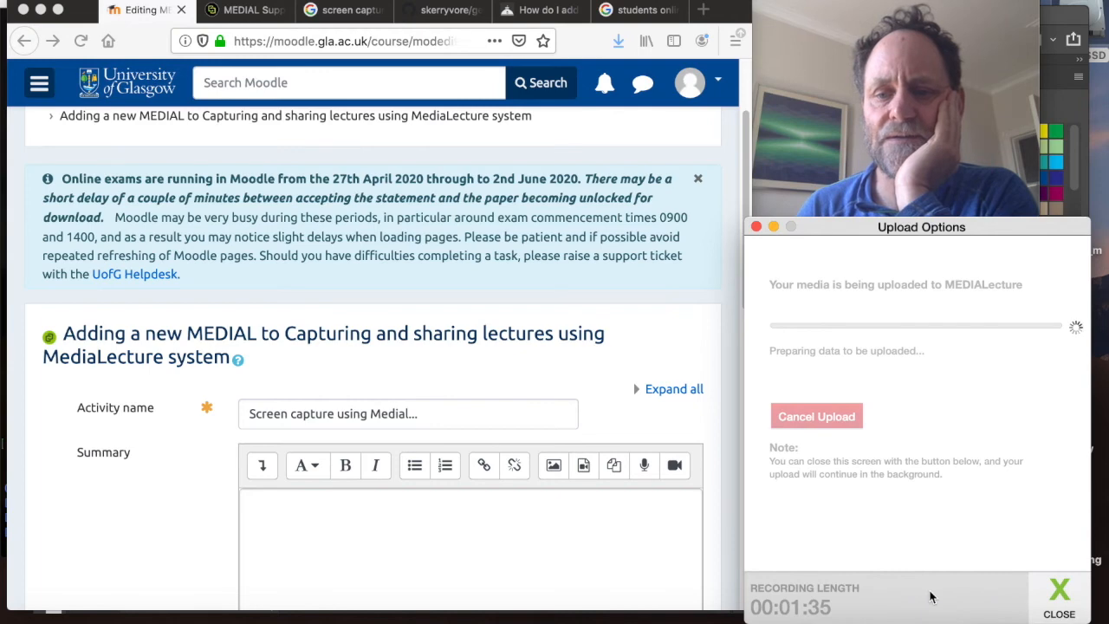